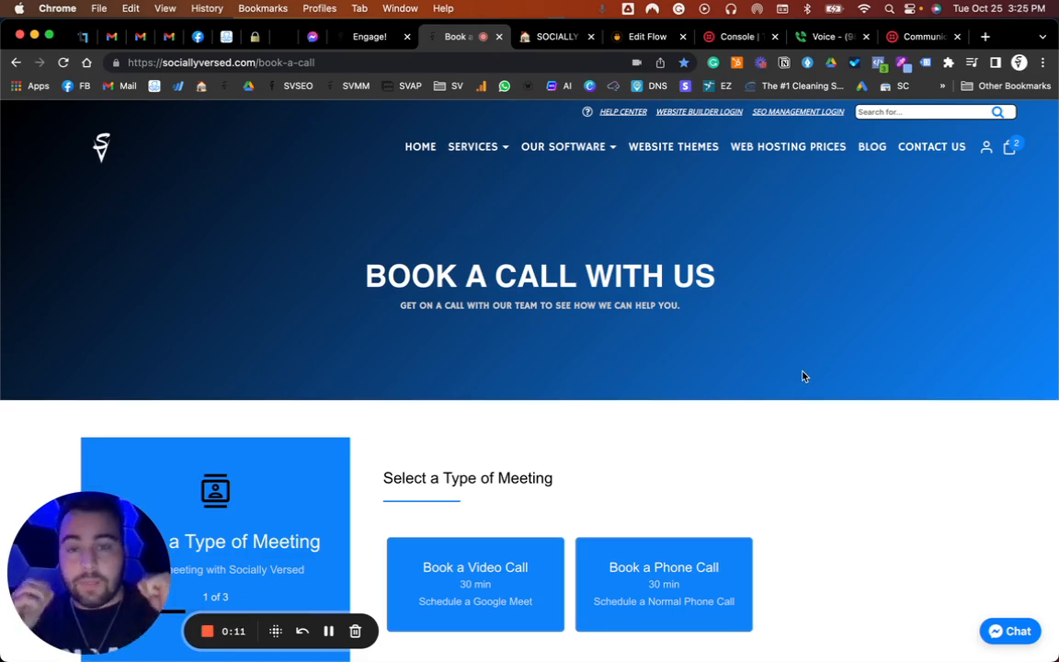
pyautogui.moveTo(699, 333)
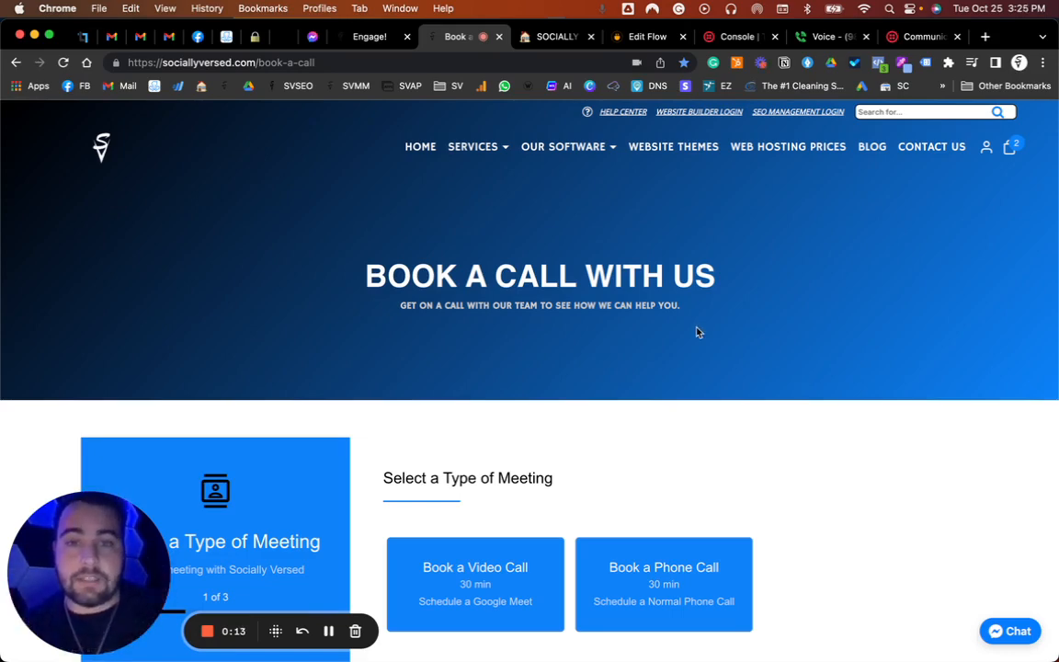
# Start booking a phone call for October 26 at the 3:30 PM slot.
pyautogui.scroll(-3)
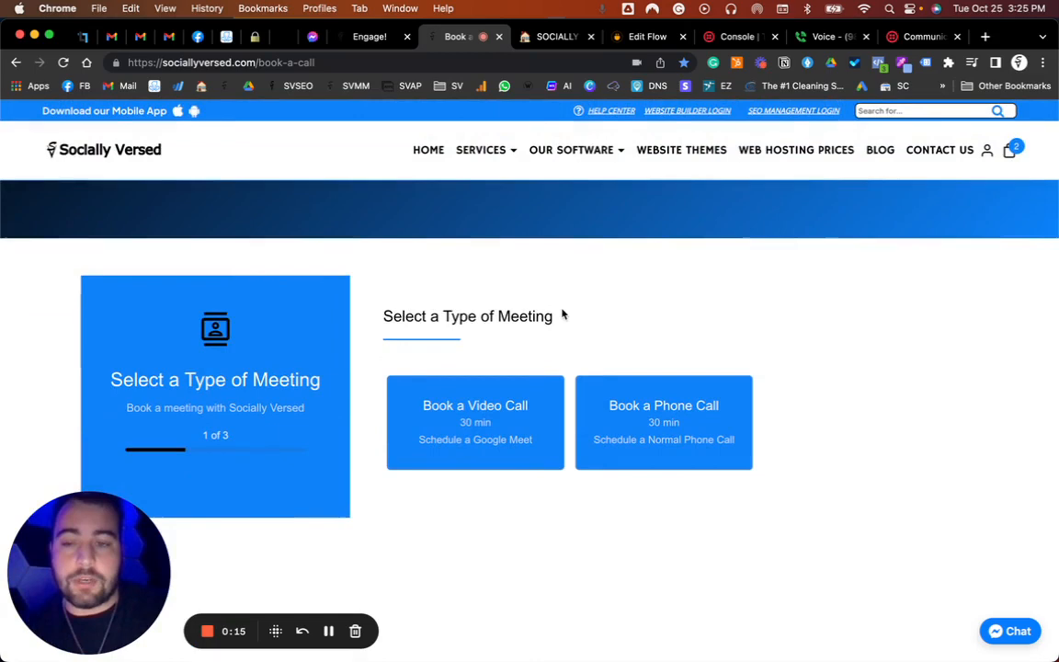
pyautogui.scroll(-3)
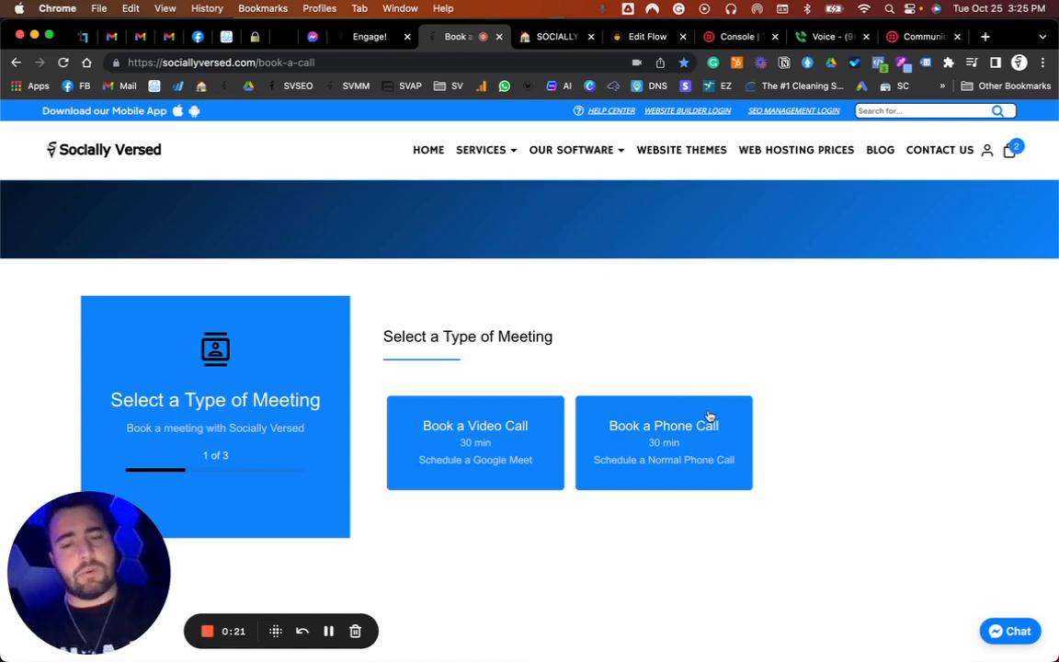
pyautogui.click(664, 442)
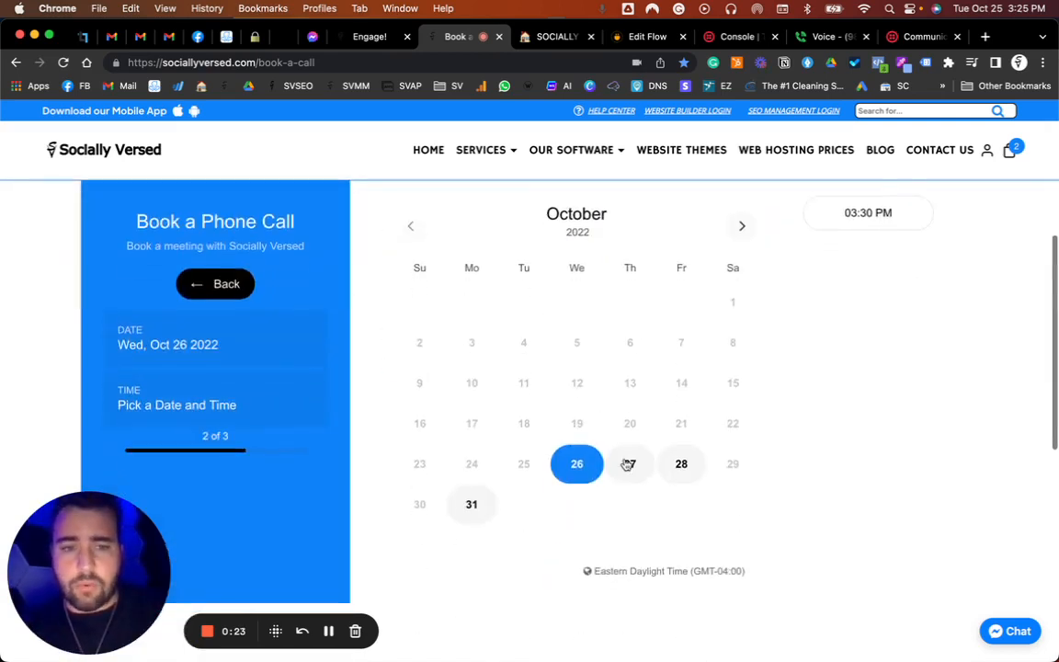
pyautogui.click(629, 463)
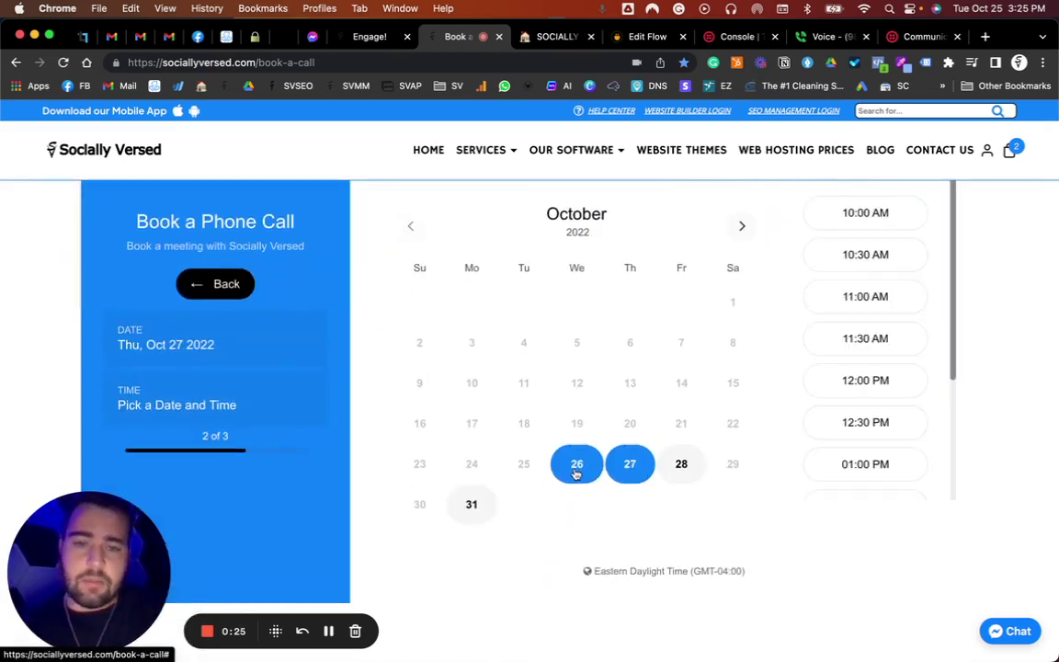
pyautogui.click(577, 463)
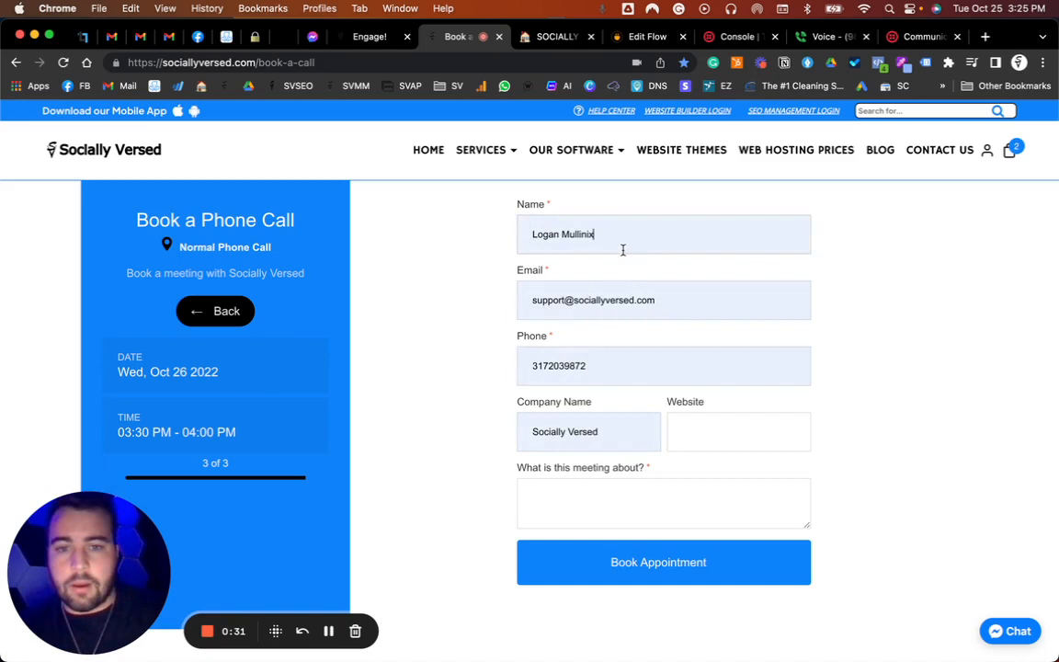
# Fill in name Test and meeting topic TEST, then submit the booking.
pyautogui.write('Test')
pyautogui.click(664, 300)
pyautogui.write('L')
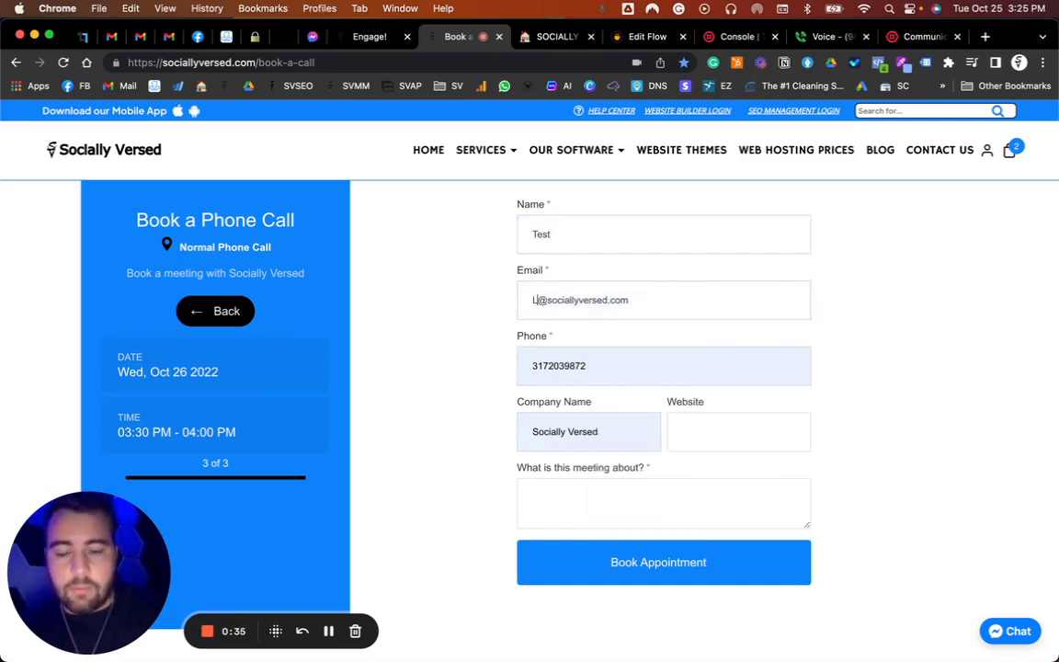
pyautogui.click(658, 366)
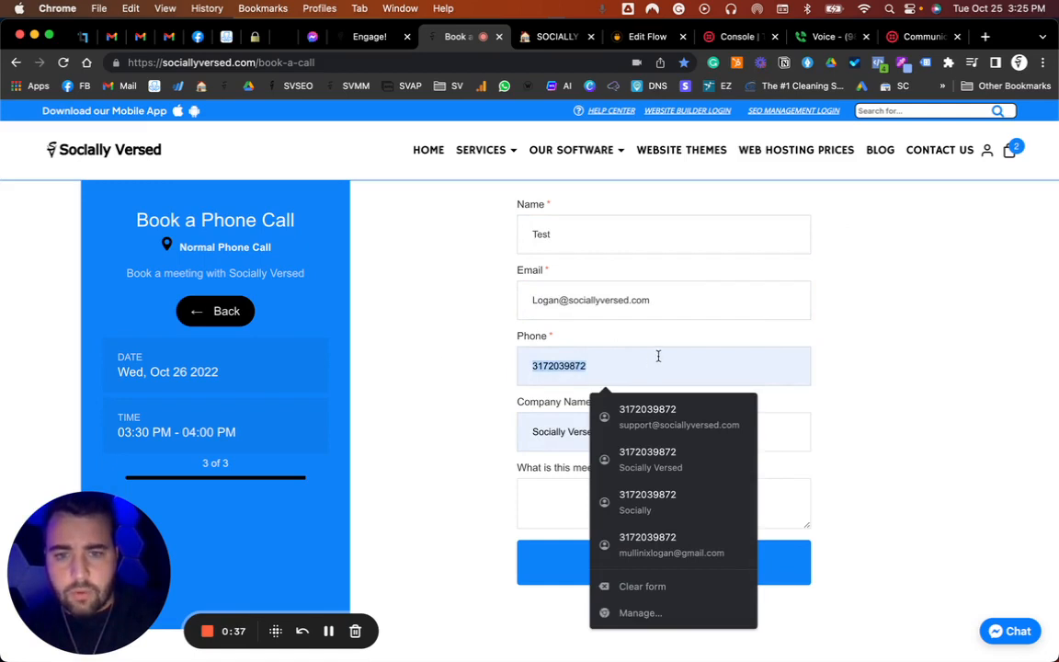
pyautogui.click(603, 504)
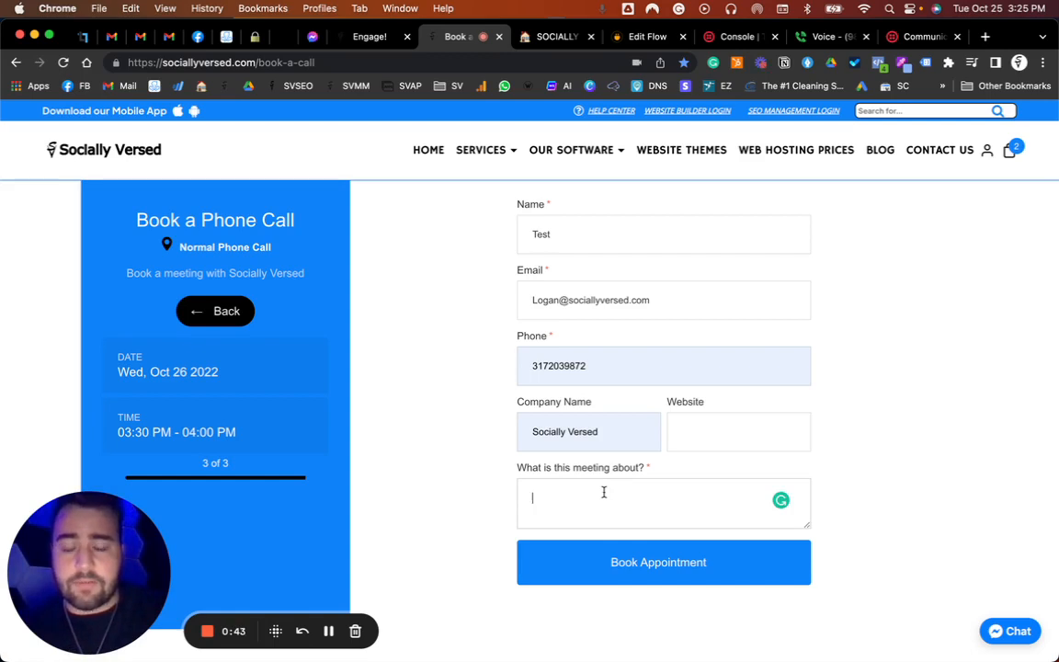
pyautogui.write('TEST')
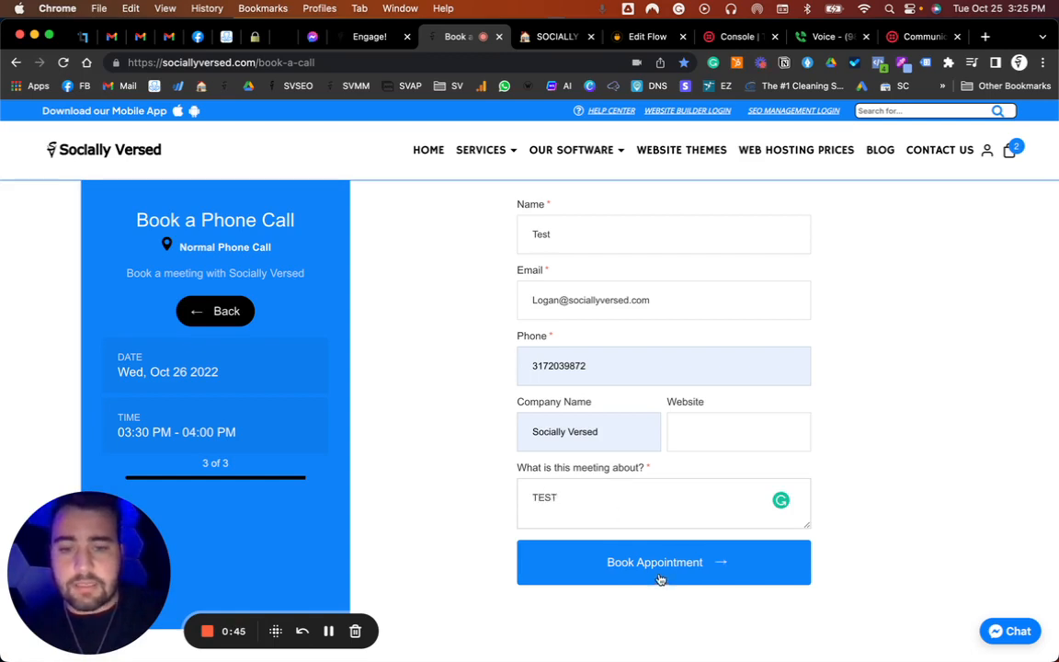
pyautogui.click(662, 563)
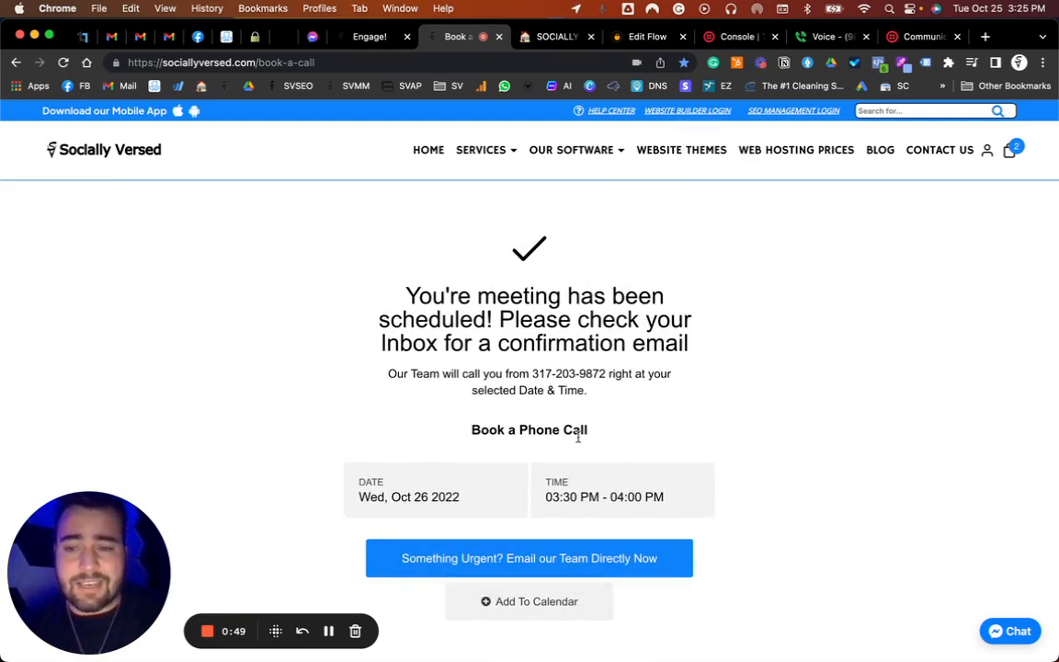
pyautogui.moveTo(559, 390)
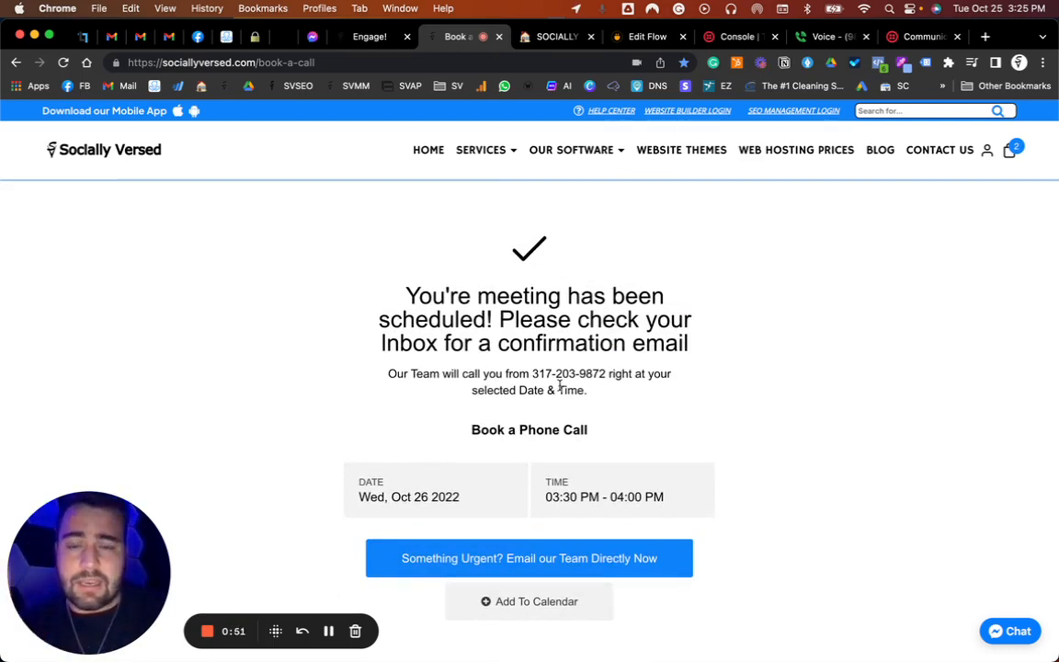
pyautogui.moveTo(679, 96)
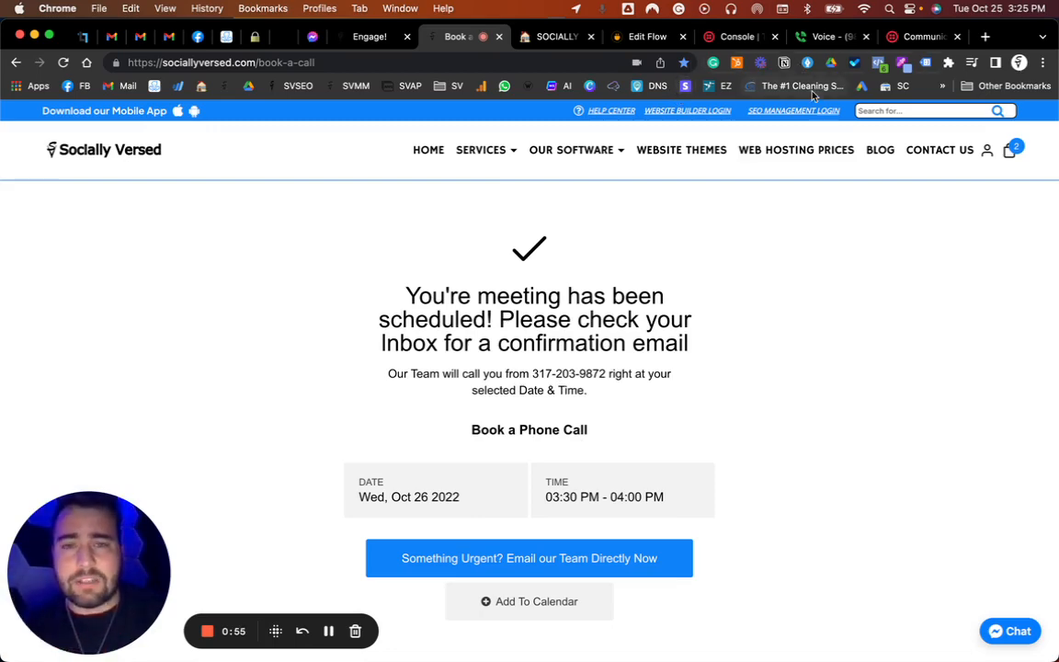
# Switch from the booking confirmation to the Google Voice messages.
pyautogui.click(827, 37)
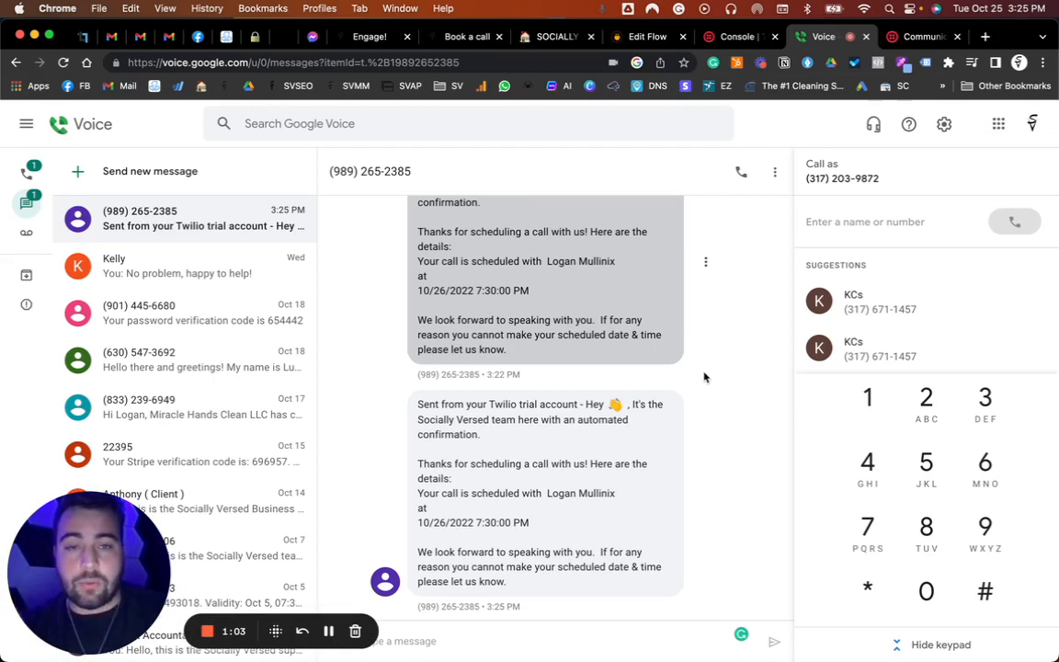
# Read the Twilio trial confirmation SMS and its scheduled date, then return to Integrately.
pyautogui.doubleClick(511, 404)
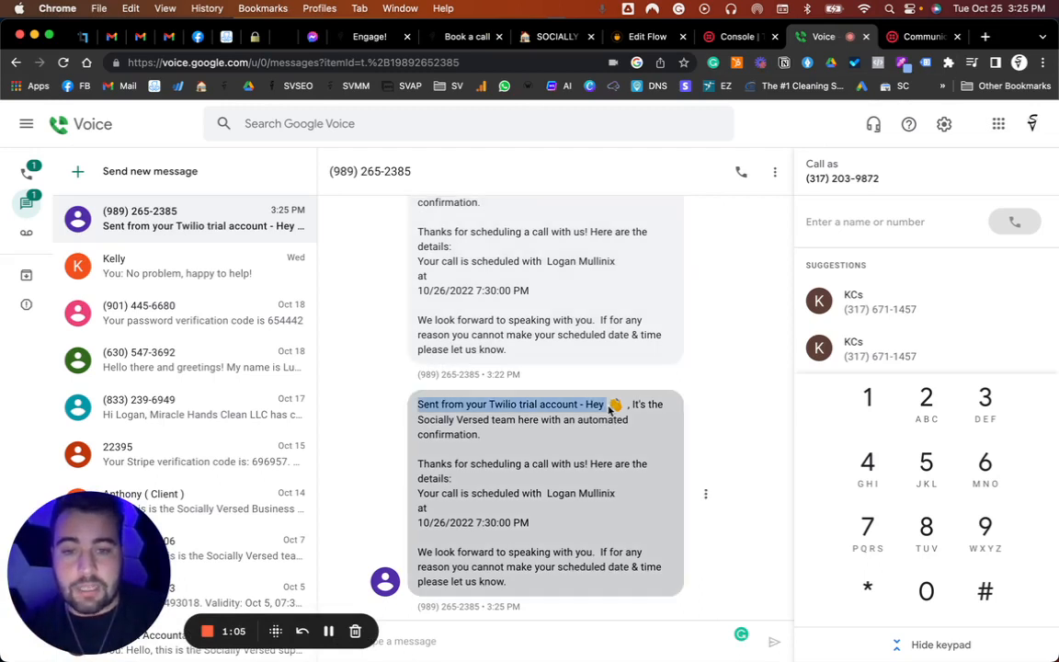
pyautogui.moveTo(467, 408)
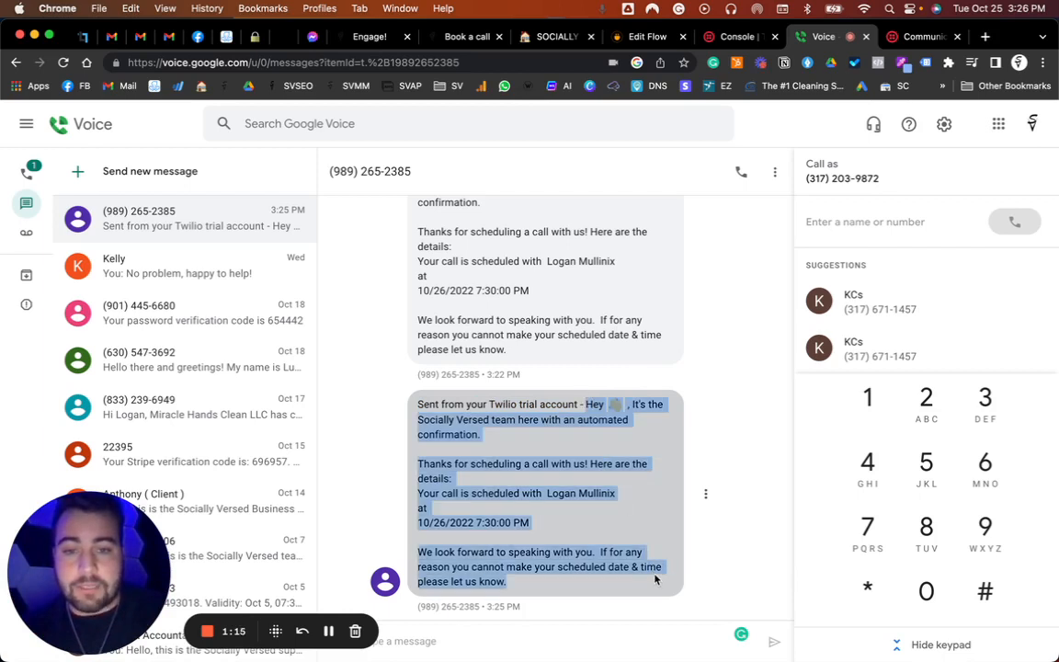
pyautogui.click(504, 434)
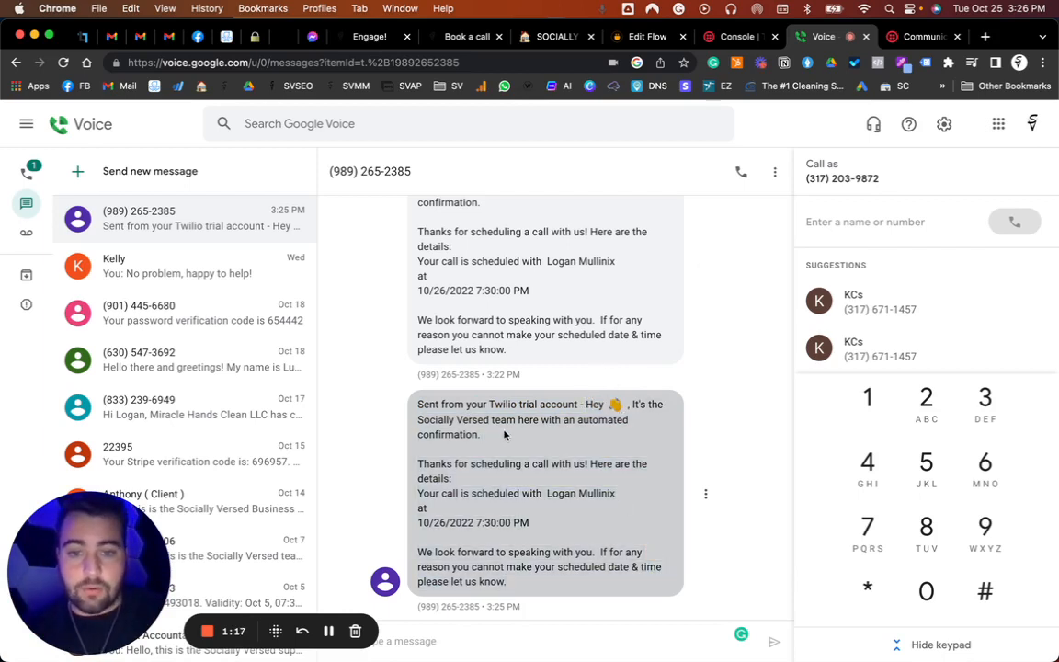
pyautogui.moveTo(477, 447)
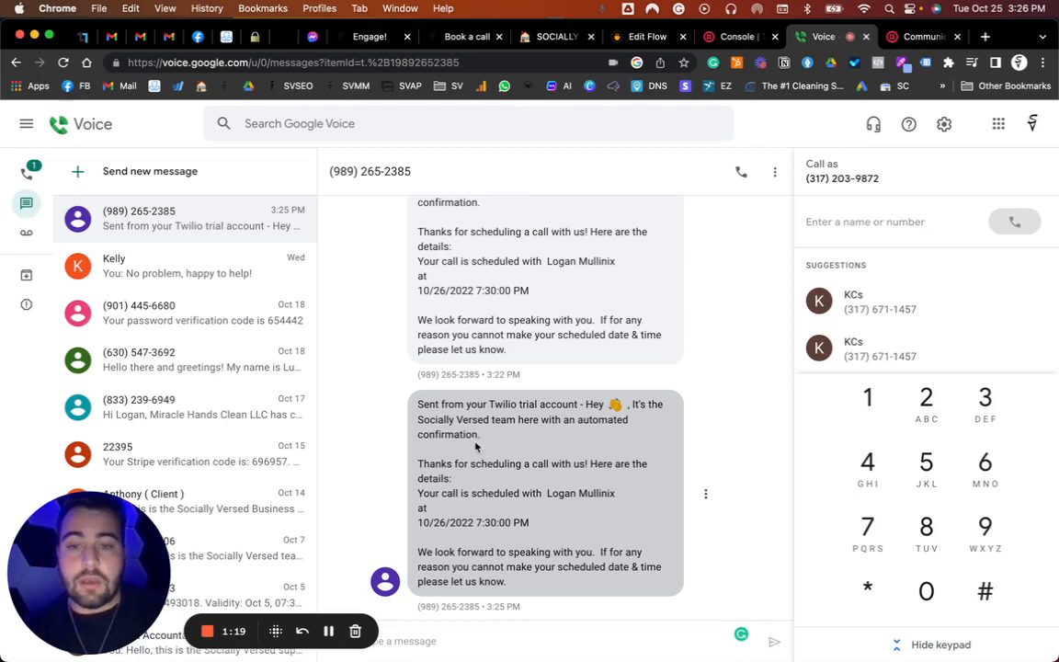
pyautogui.tripleClick(534, 419)
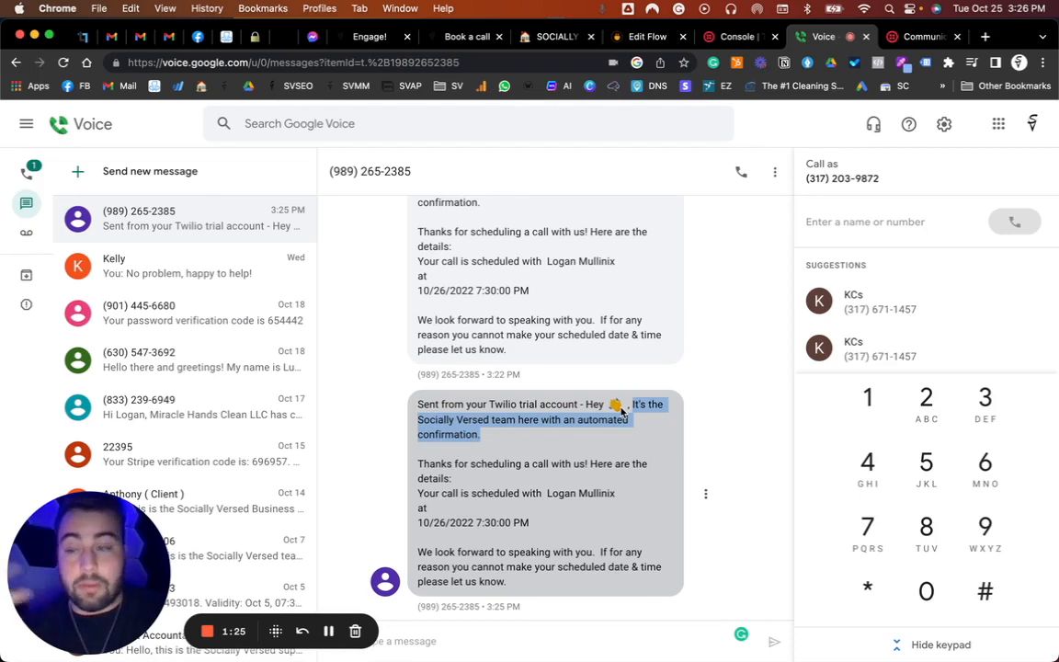
pyautogui.moveTo(418, 470)
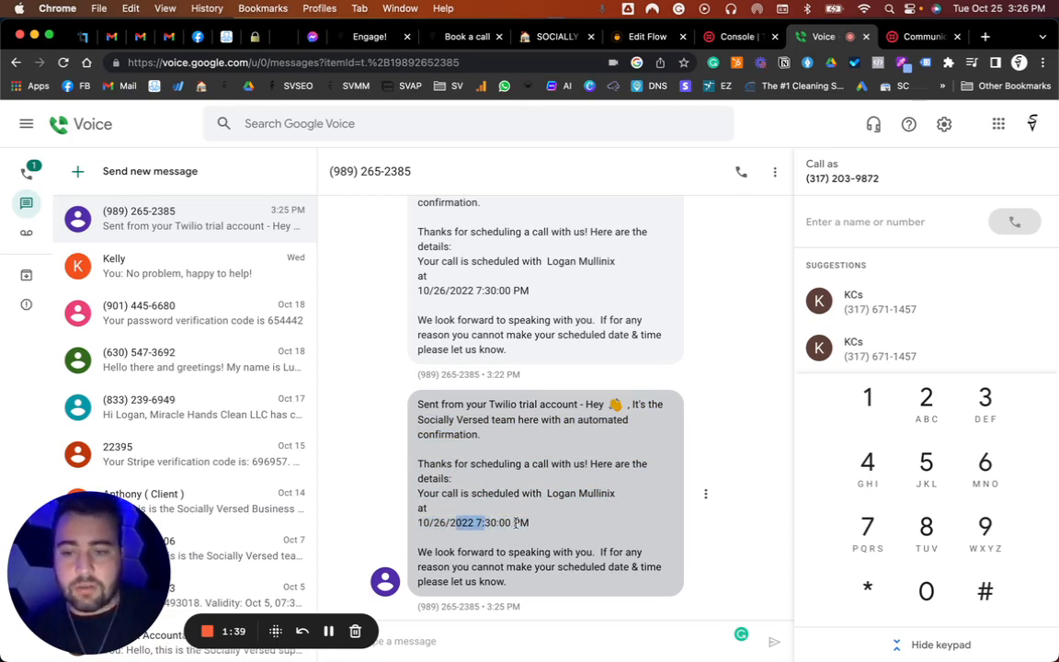
pyautogui.moveTo(417, 552); pyautogui.dragTo(522, 581)
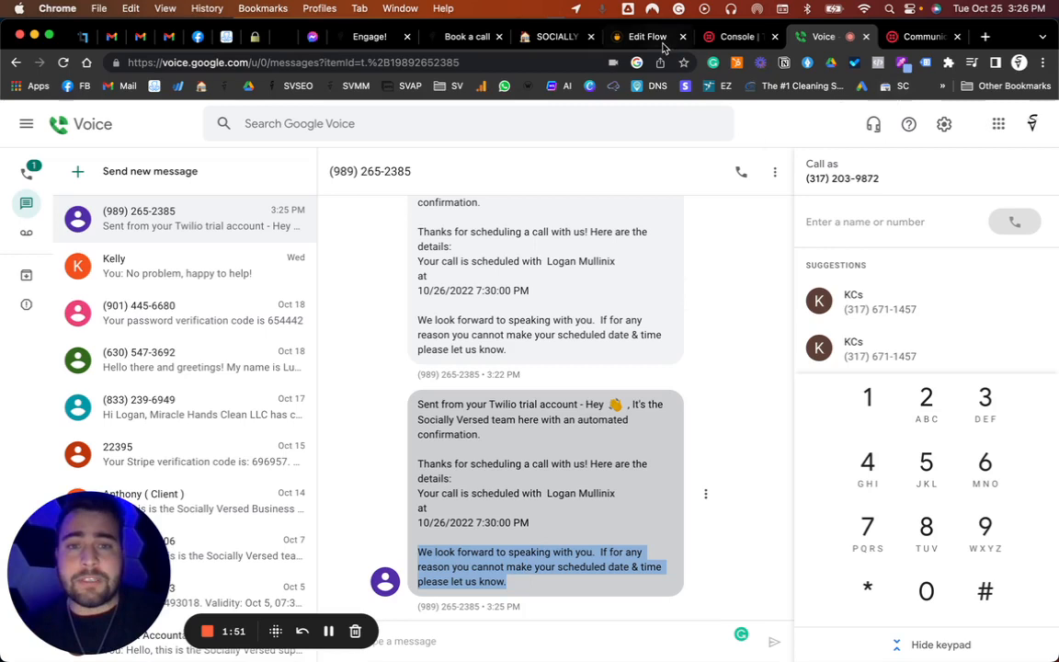
pyautogui.moveTo(644, 37)
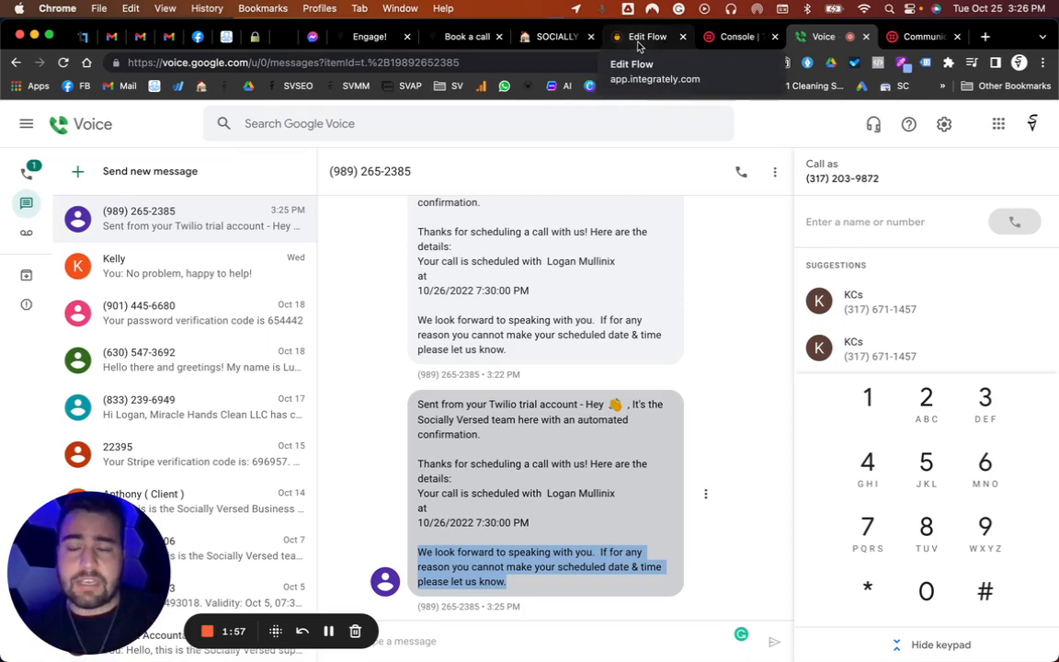
pyautogui.click(642, 37)
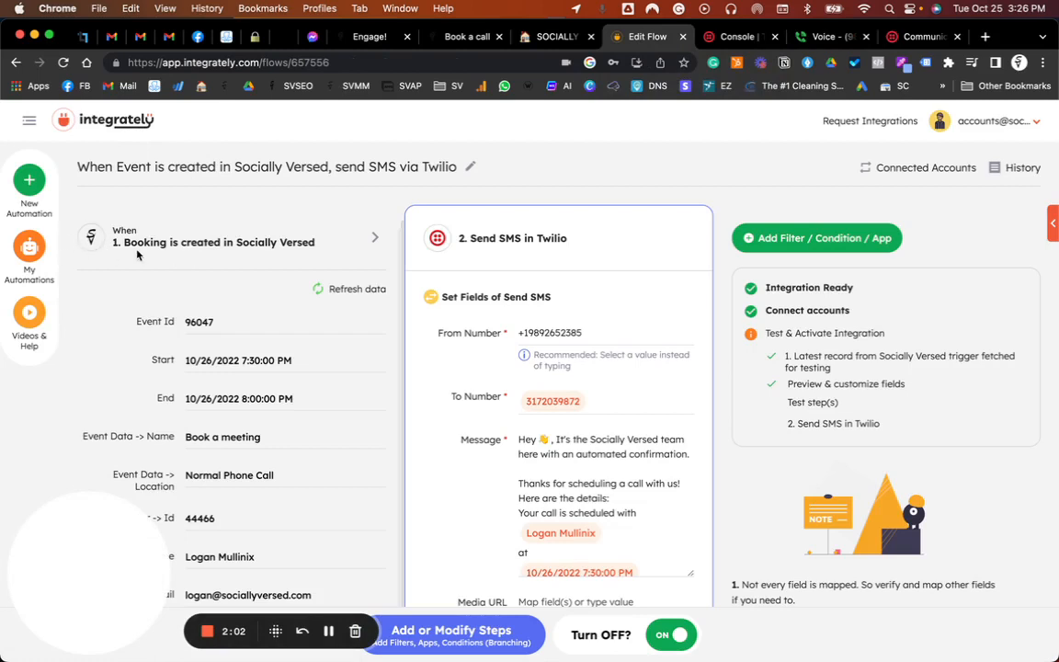
pyautogui.moveTo(493, 154)
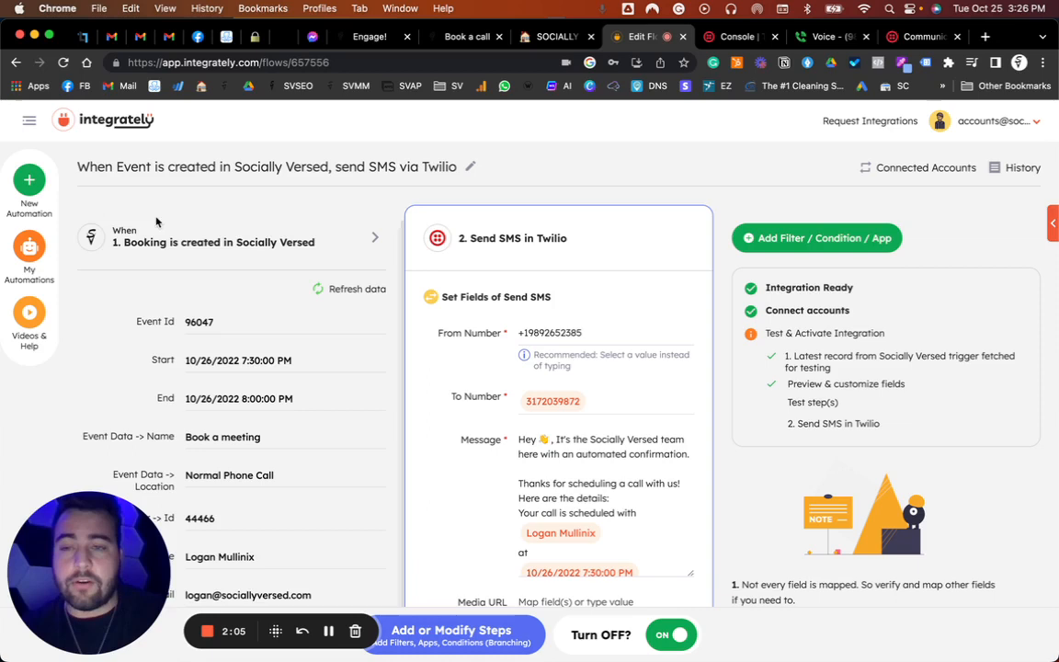
pyautogui.moveTo(170, 209)
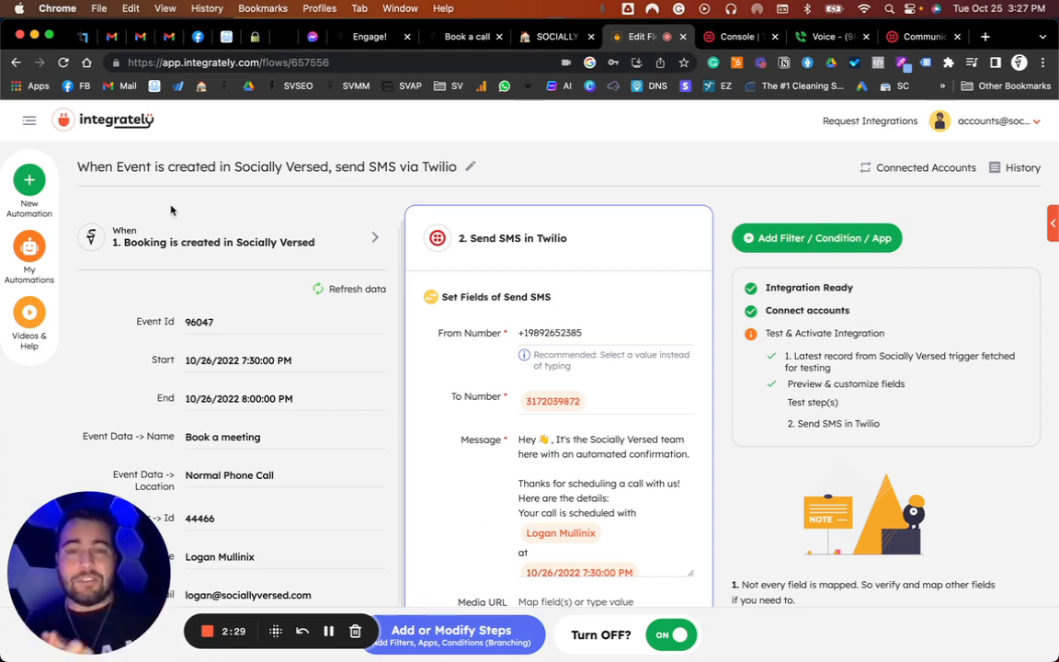
pyautogui.moveTo(221, 275)
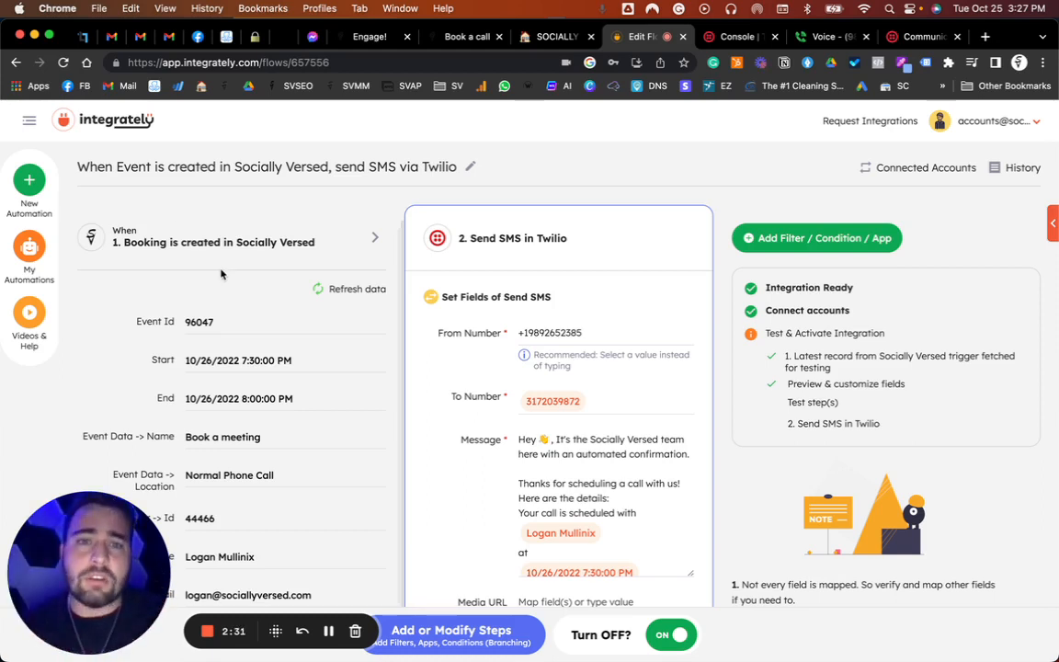
pyautogui.moveTo(327, 252)
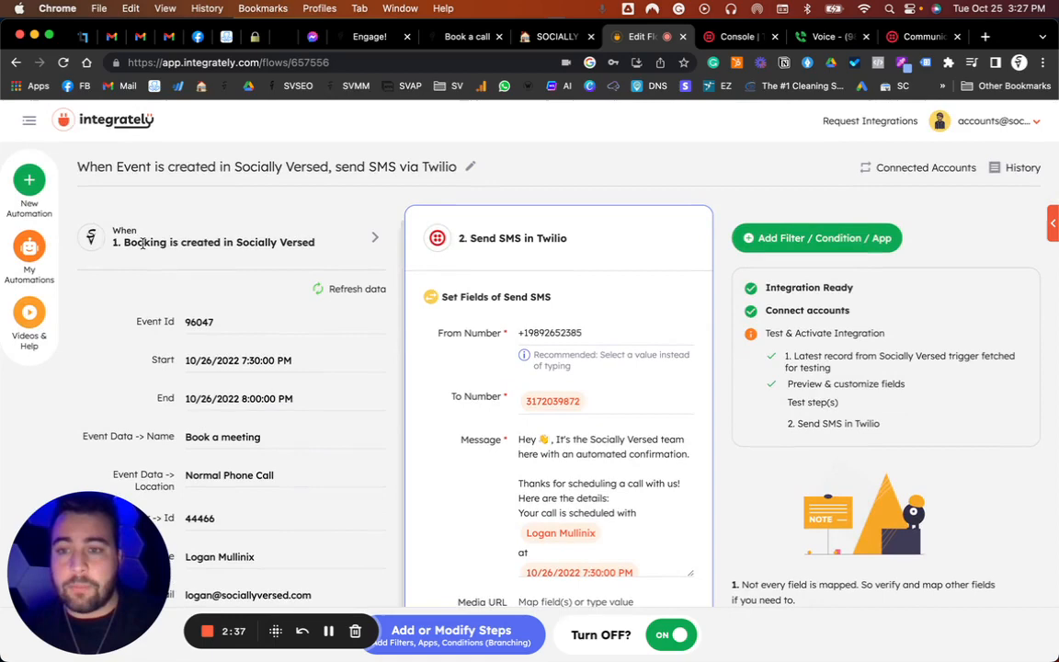
# Review the Send SMS fields and go to the Socially Versed bookings schedule.
pyautogui.scroll(-3)
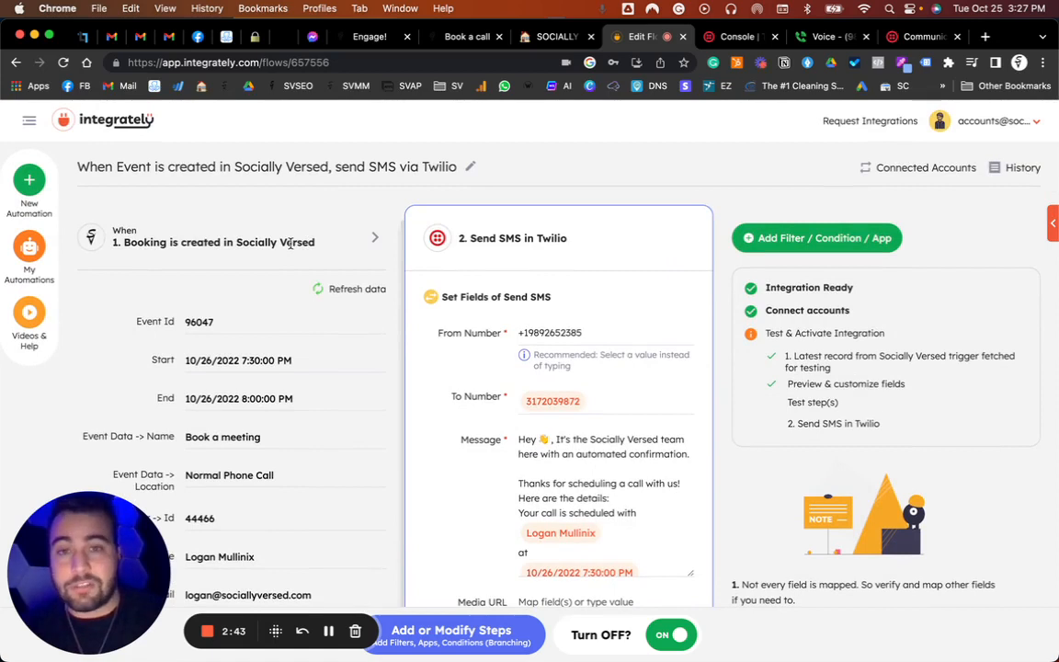
pyautogui.moveTo(372, 37)
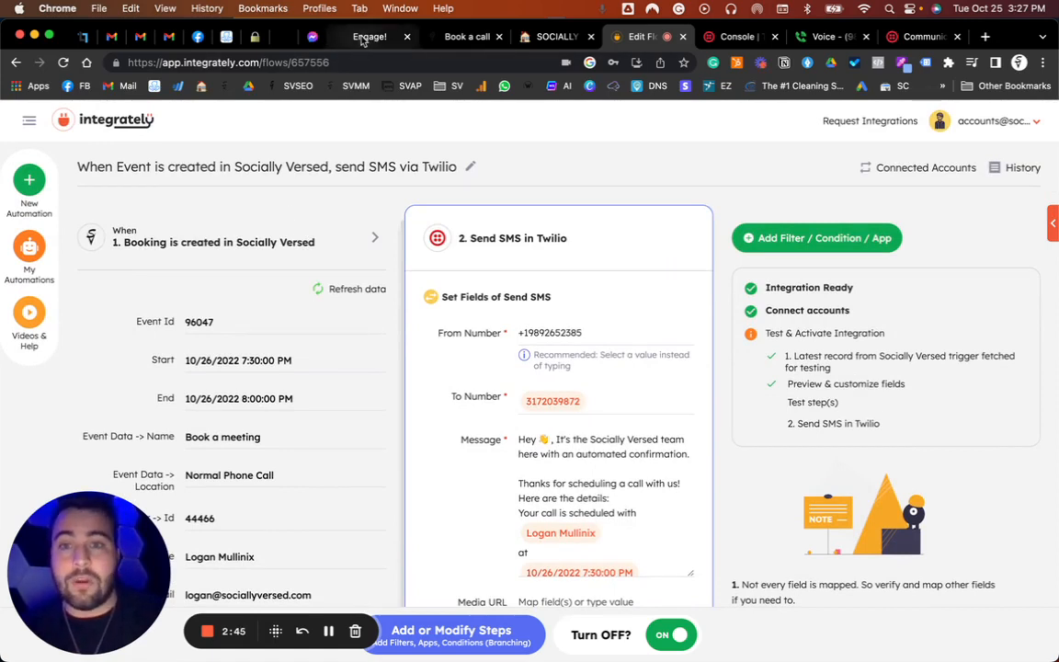
pyautogui.click(368, 37)
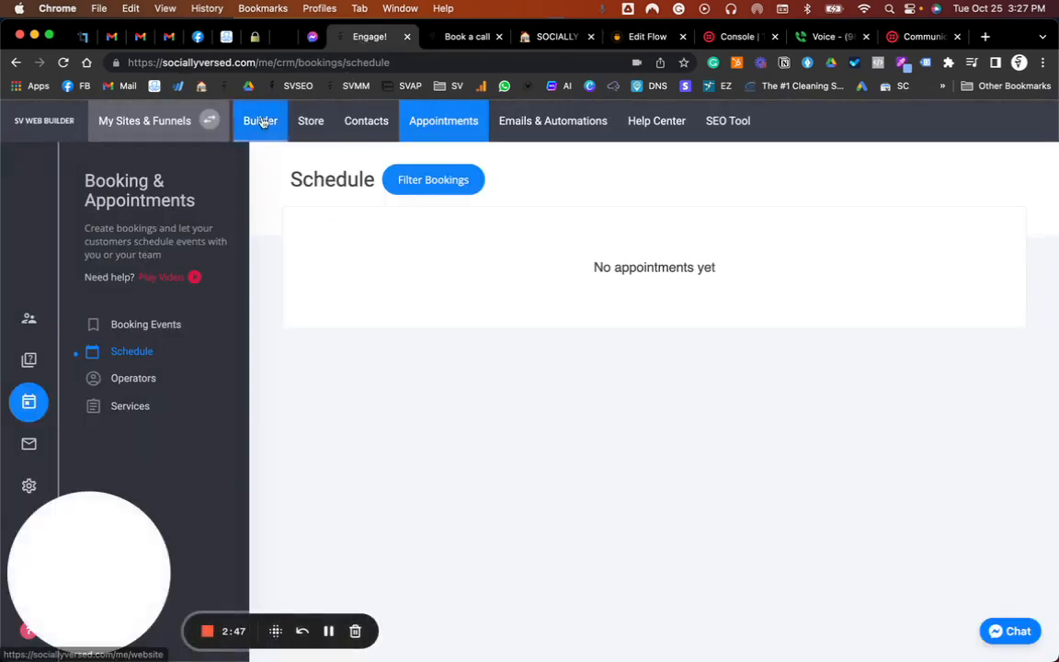
# Go into the site builder's website settings Applications section.
pyautogui.click(261, 122)
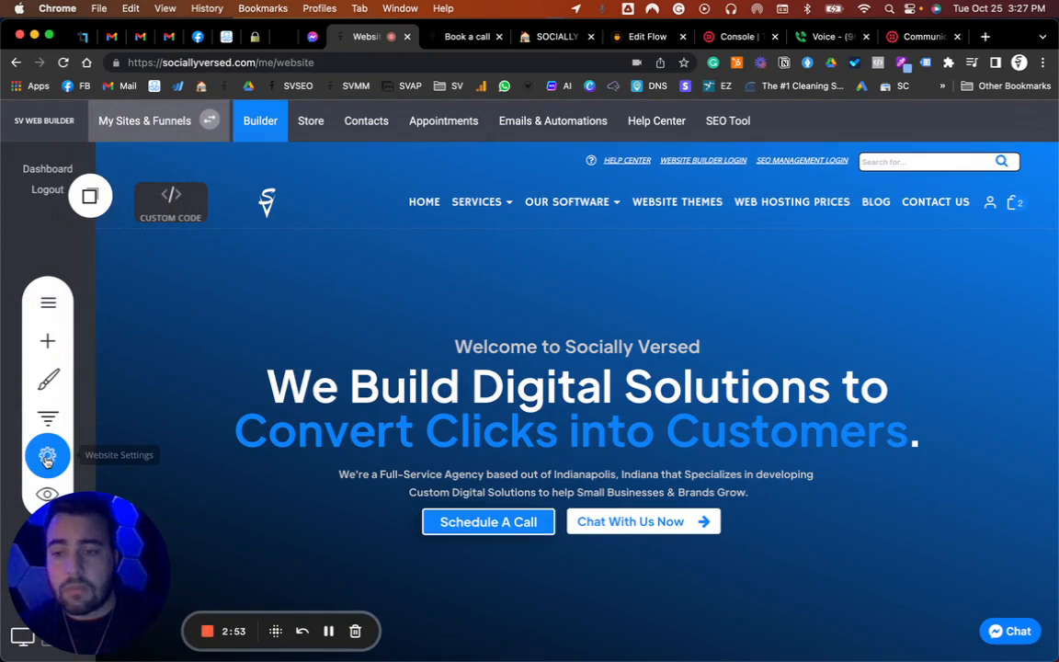
pyautogui.click(48, 456)
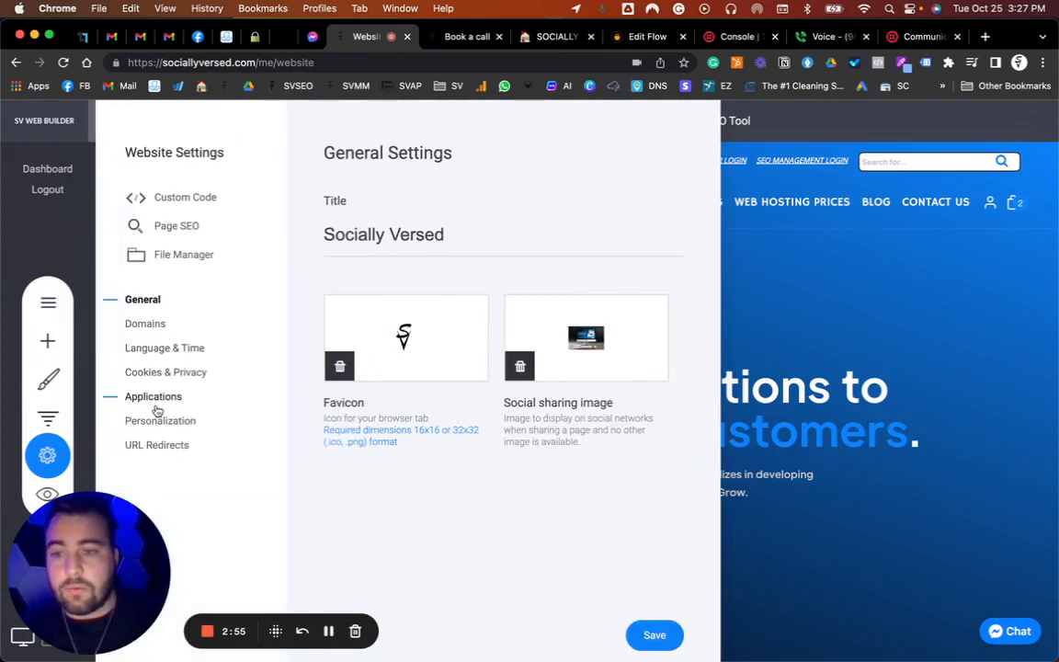
pyautogui.click(152, 397)
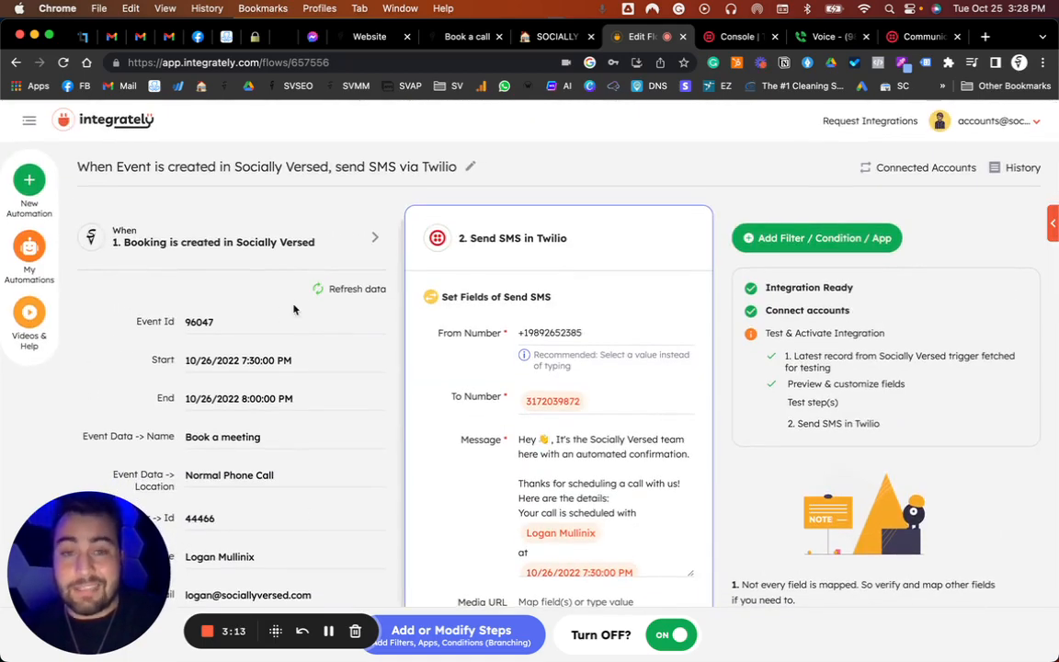
pyautogui.moveTo(406, 196)
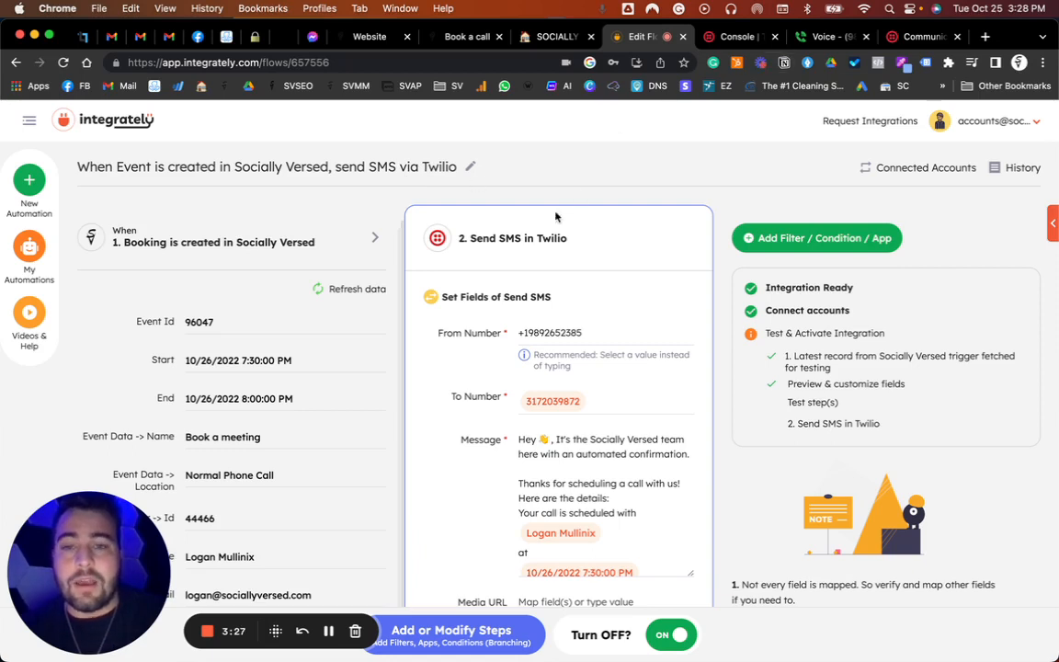
pyautogui.moveTo(449, 258)
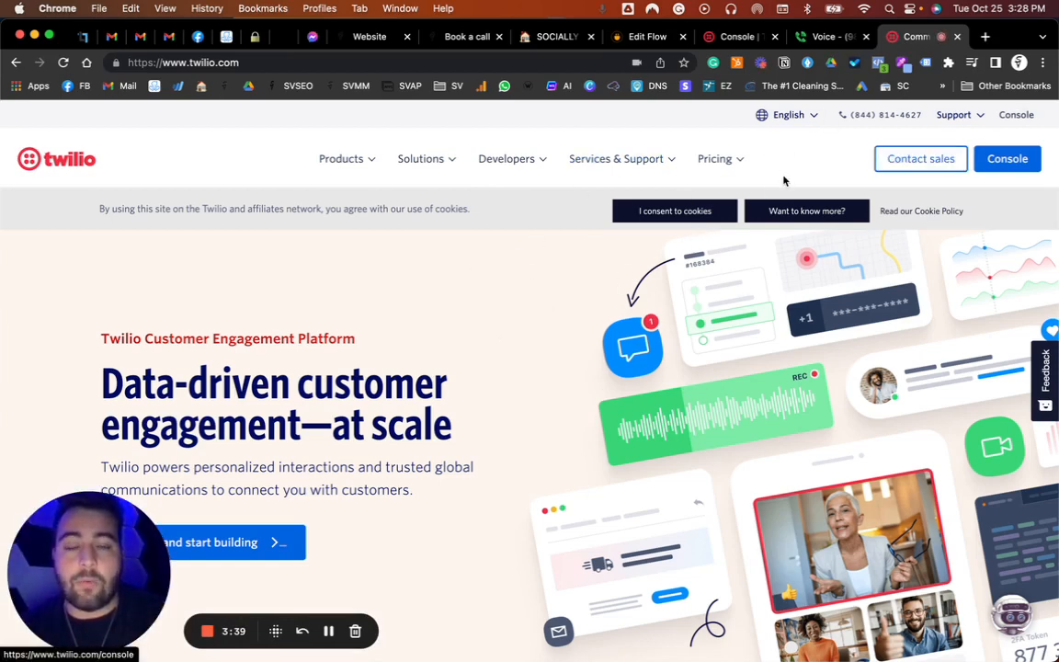
pyautogui.moveTo(732, 37)
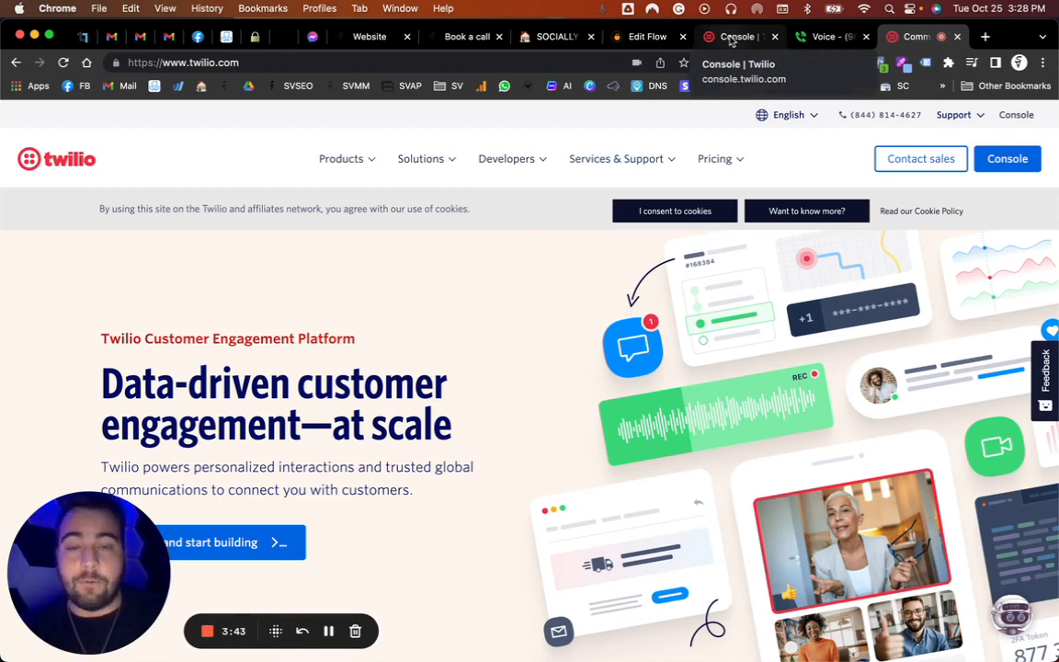
# Look over the Twilio Console trial welcome page and return to the flow editor.
pyautogui.click(734, 36)
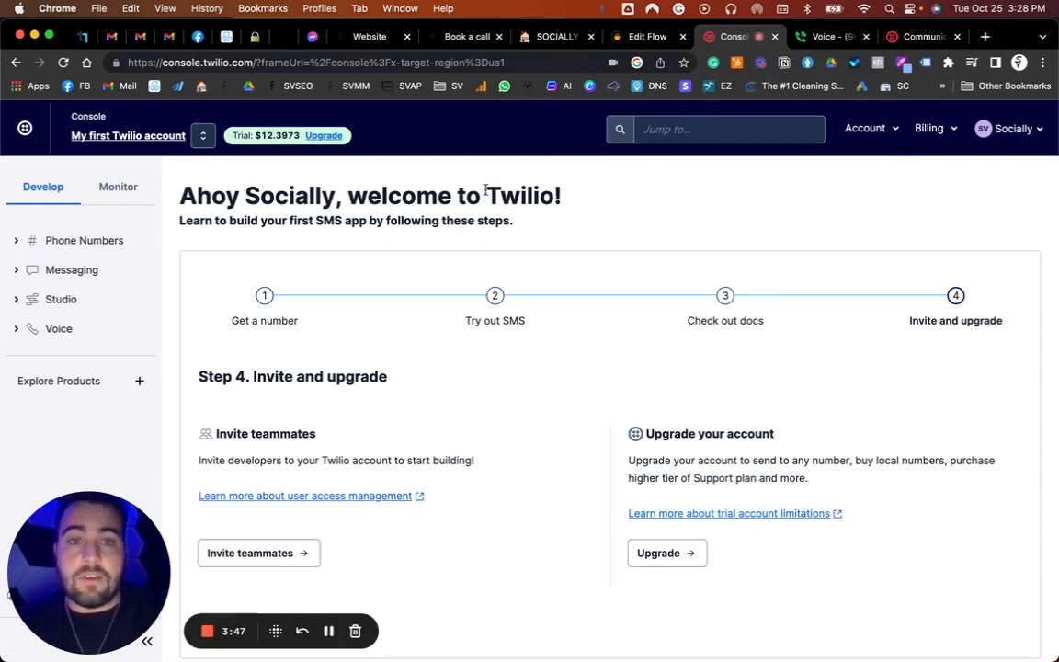
pyautogui.moveTo(278, 152)
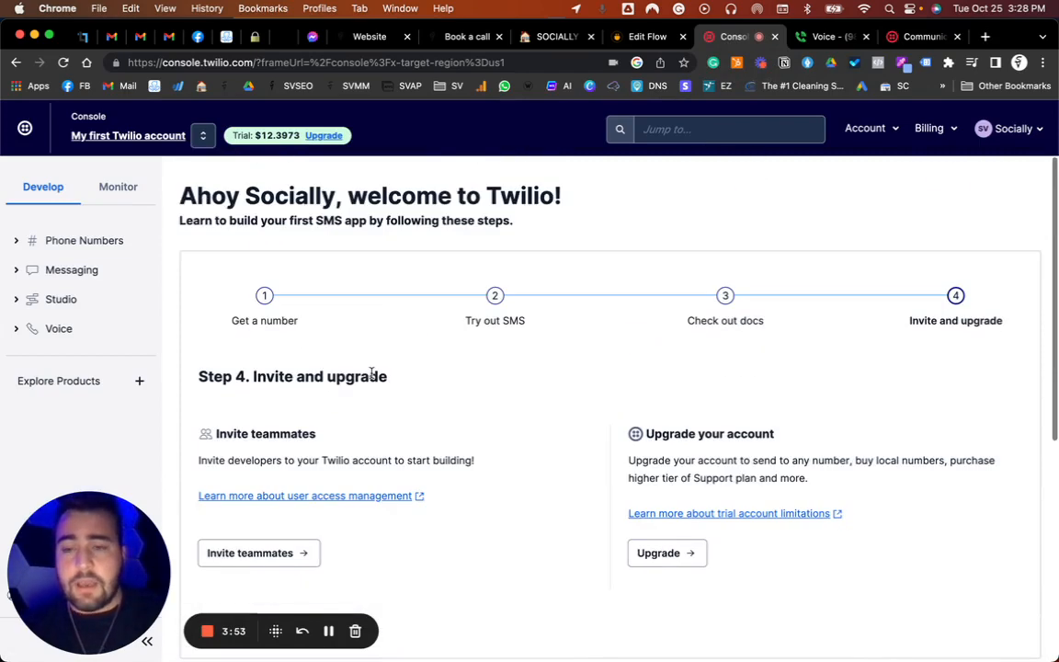
pyautogui.scroll(-3)
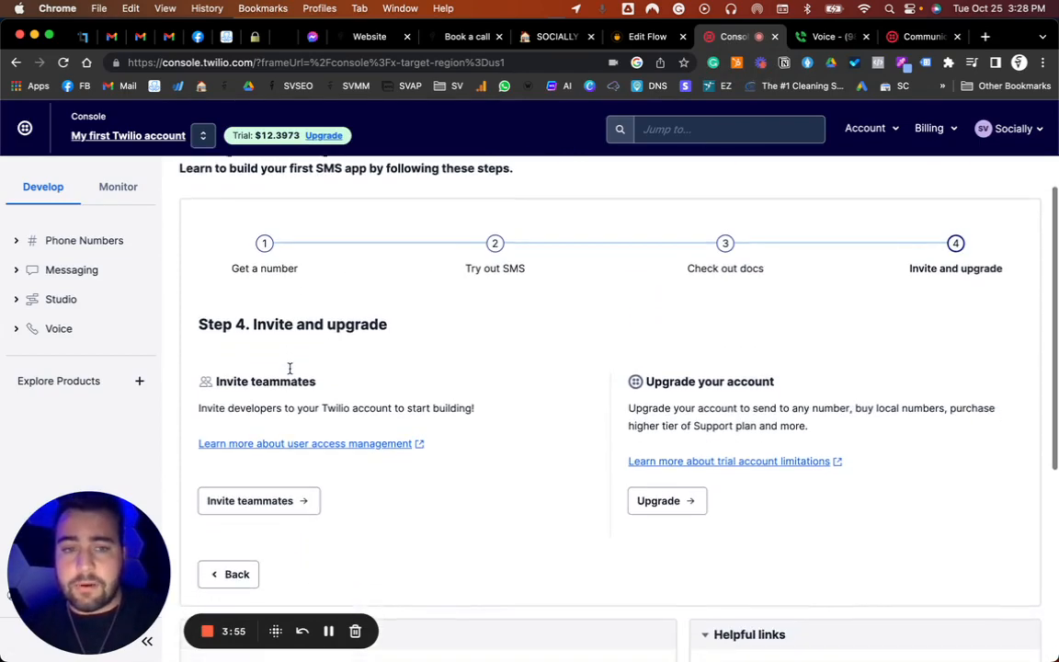
pyautogui.scroll(-3)
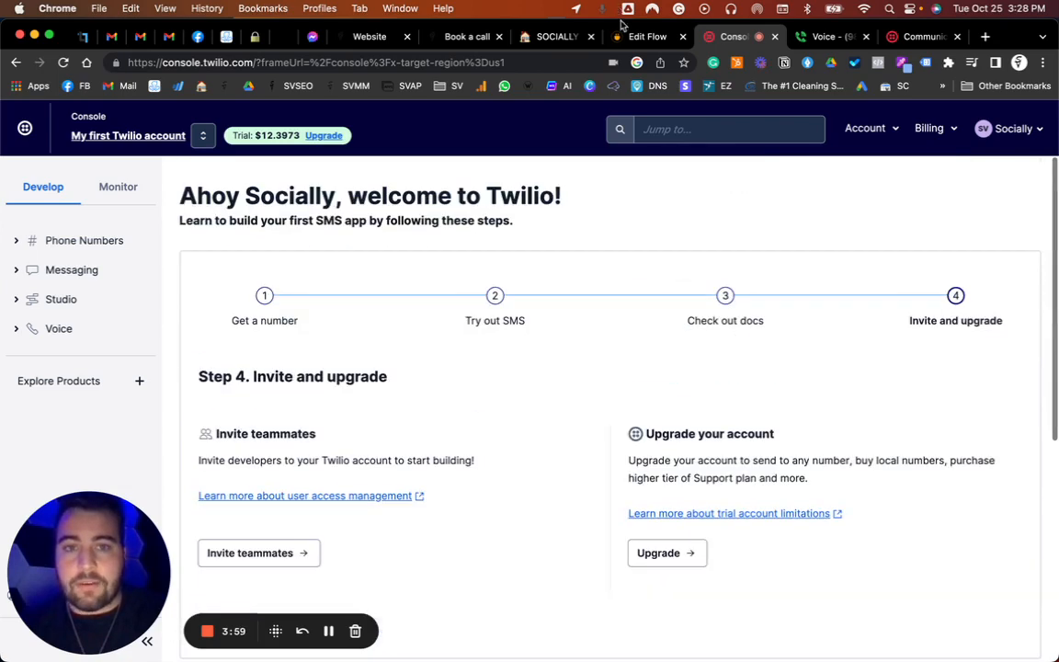
pyautogui.click(647, 37)
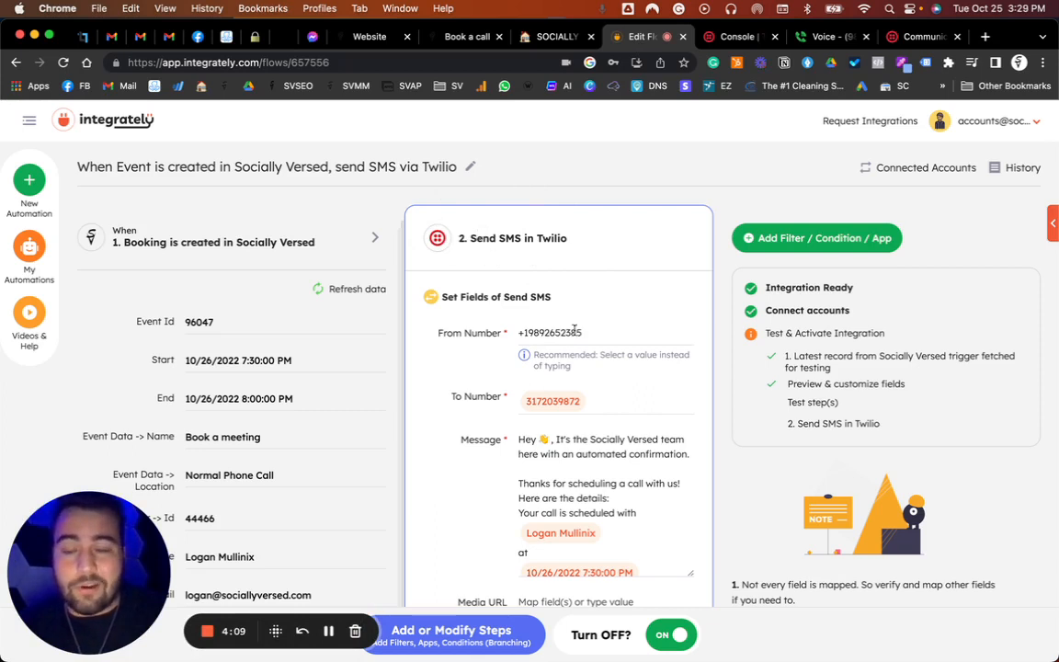
# Bring up the Modify Field Value panel for the SMS To Number field.
pyautogui.scroll(-3)
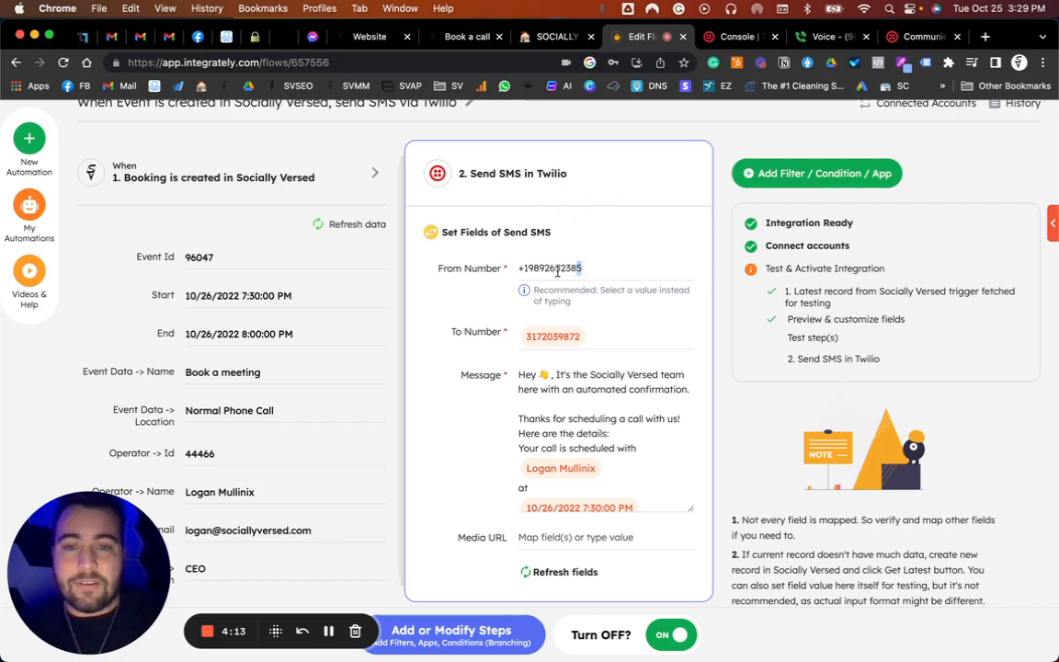
pyautogui.click(739, 37)
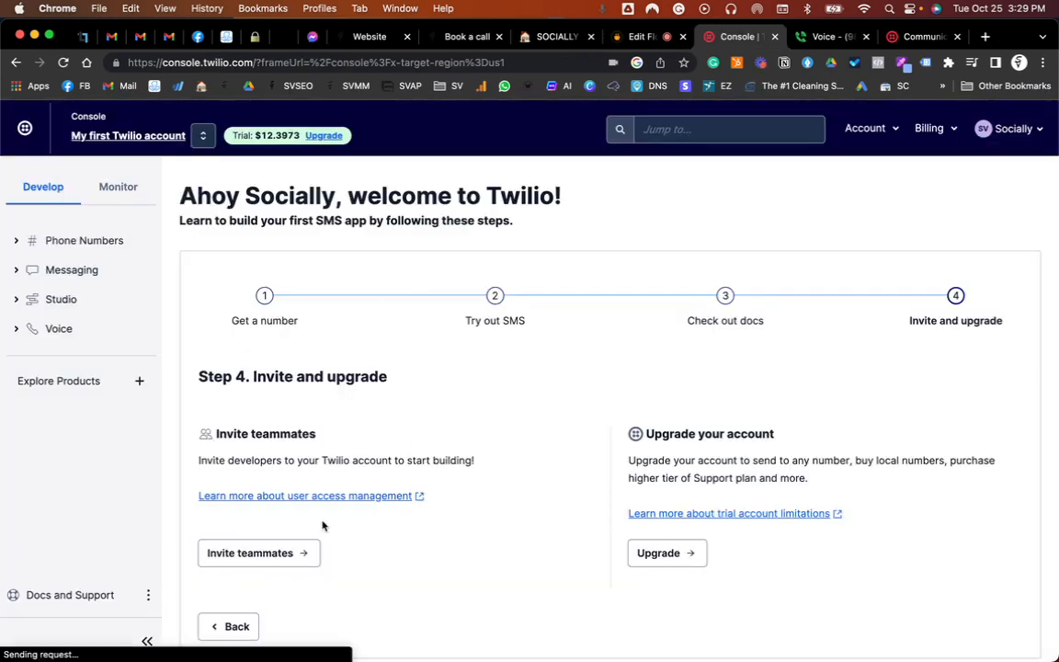
pyautogui.scroll(-3)
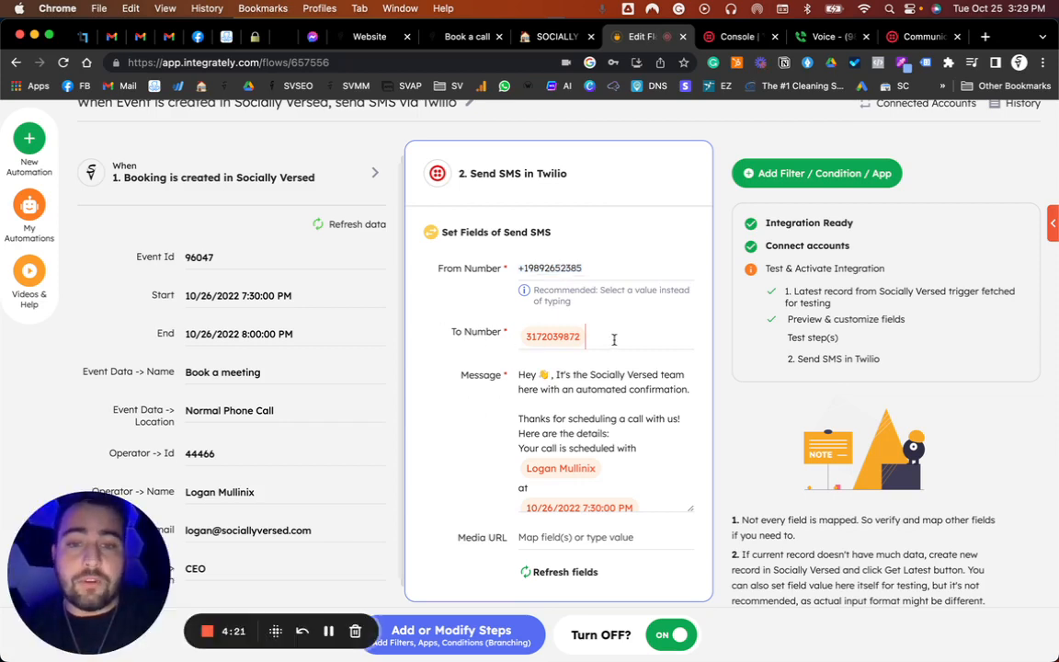
pyautogui.click(609, 334)
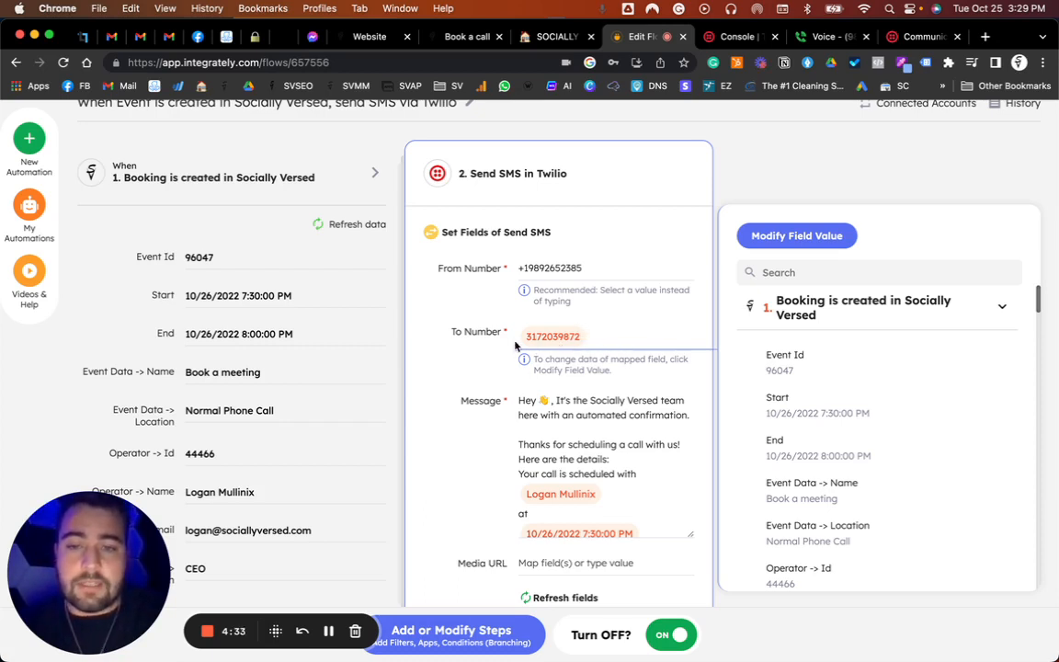
pyautogui.scroll(-3)
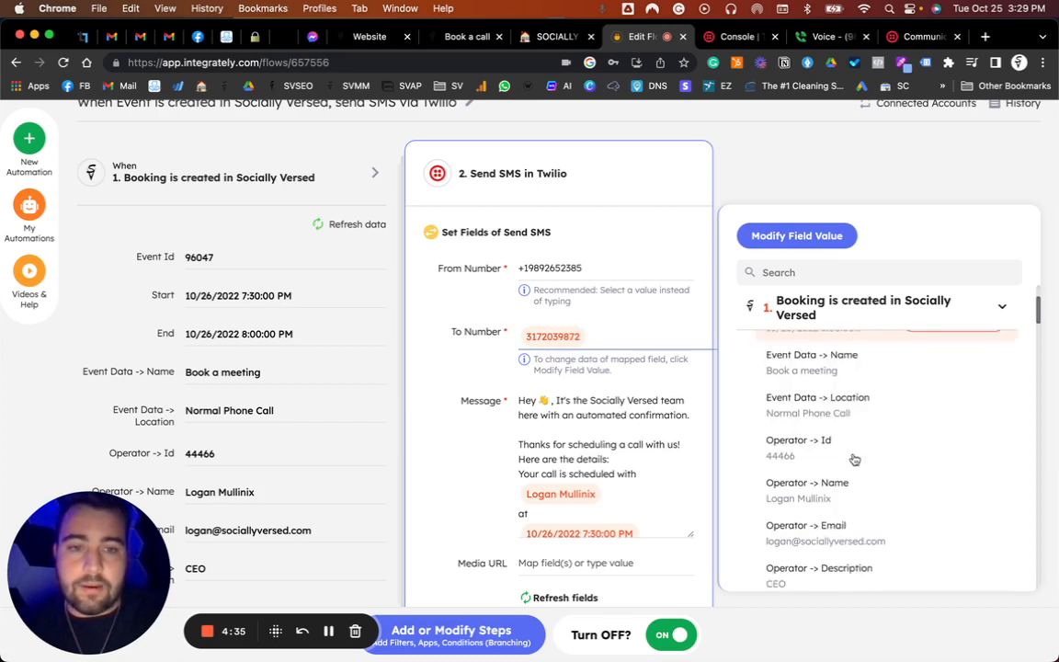
pyautogui.scroll(-3)
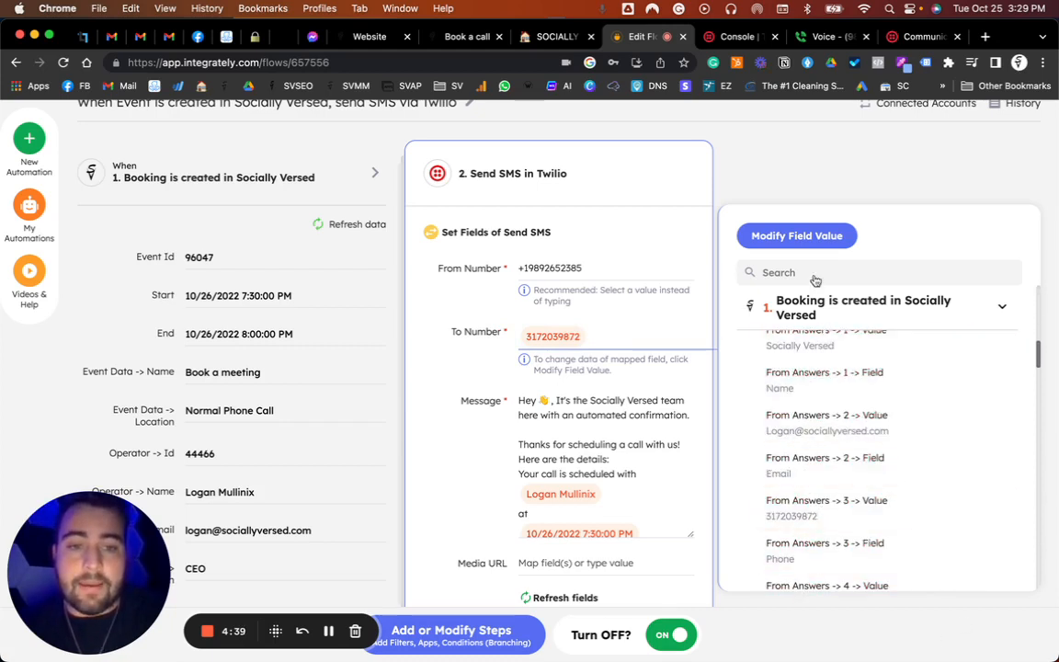
pyautogui.scroll(-3)
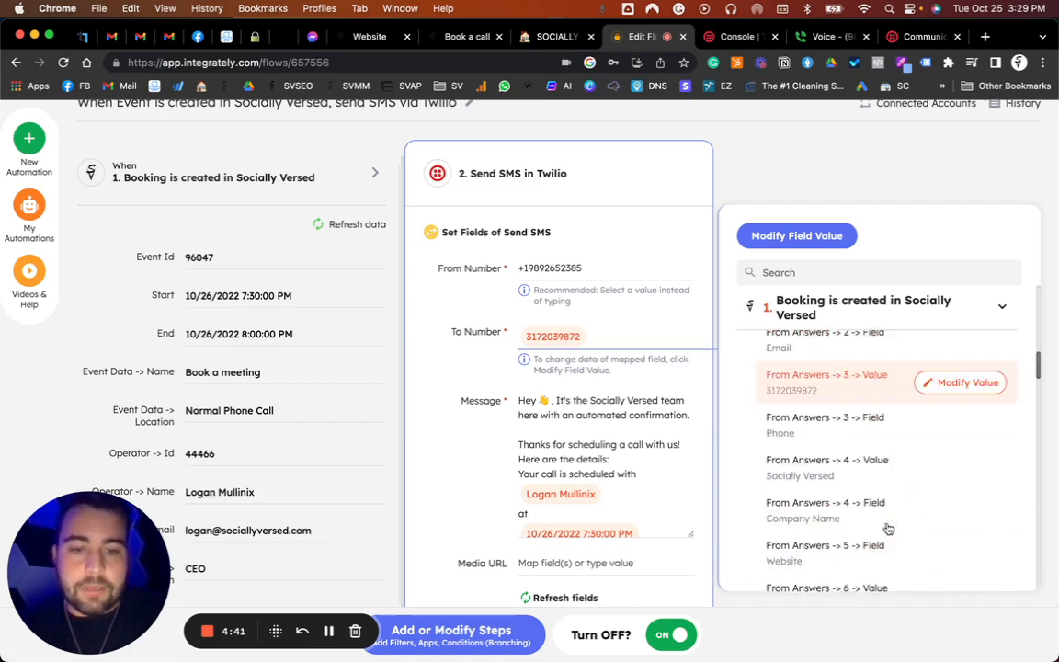
pyautogui.scroll(-3)
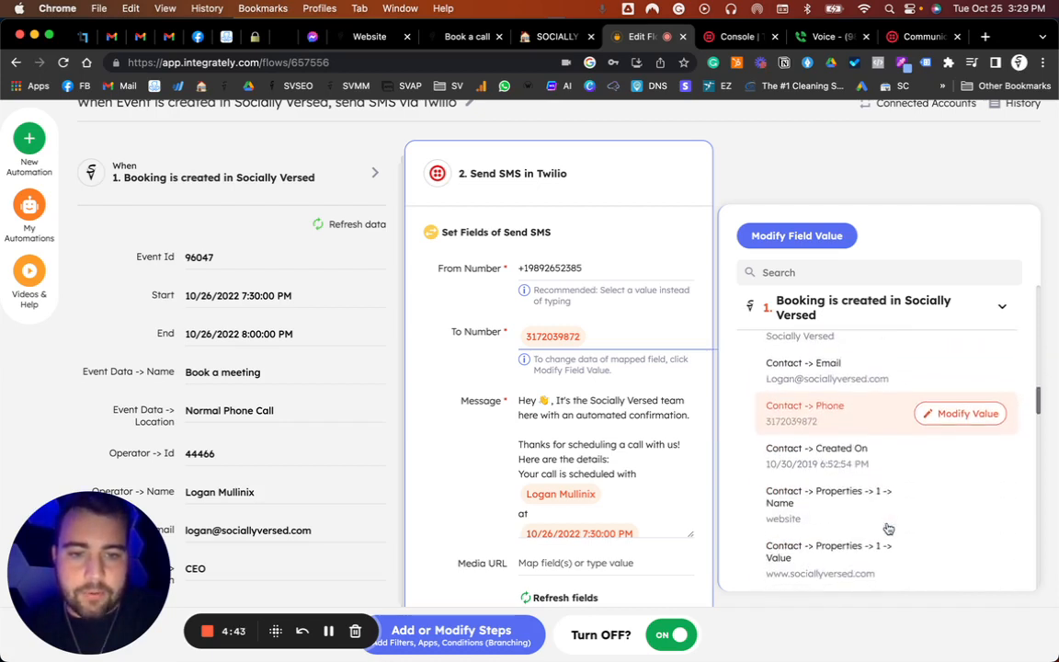
pyautogui.moveTo(773, 478)
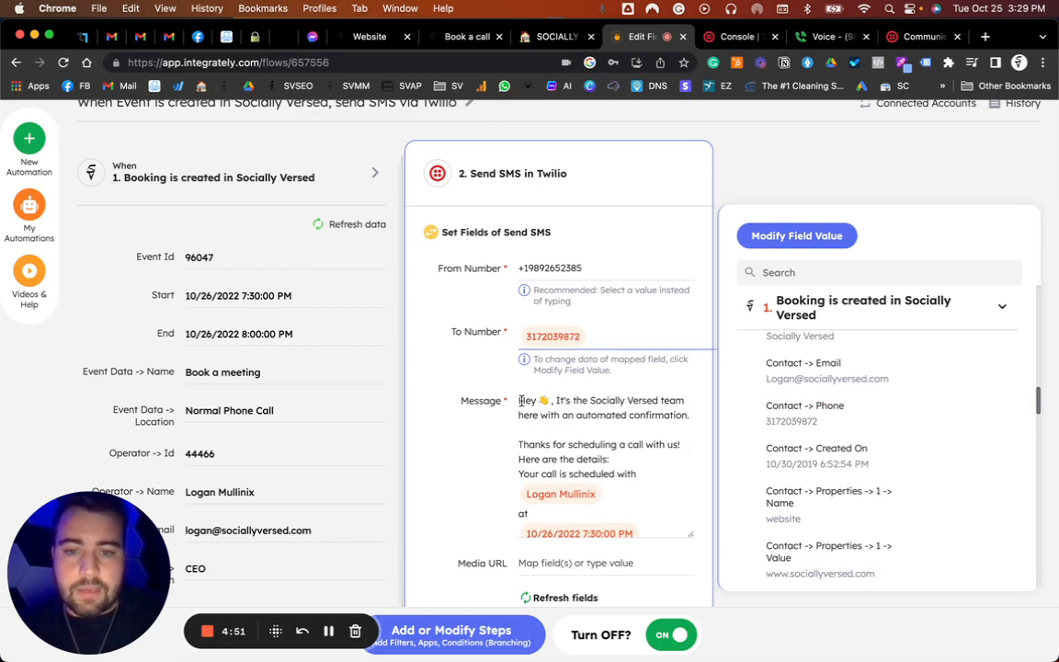
pyautogui.doubleClick(622, 401)
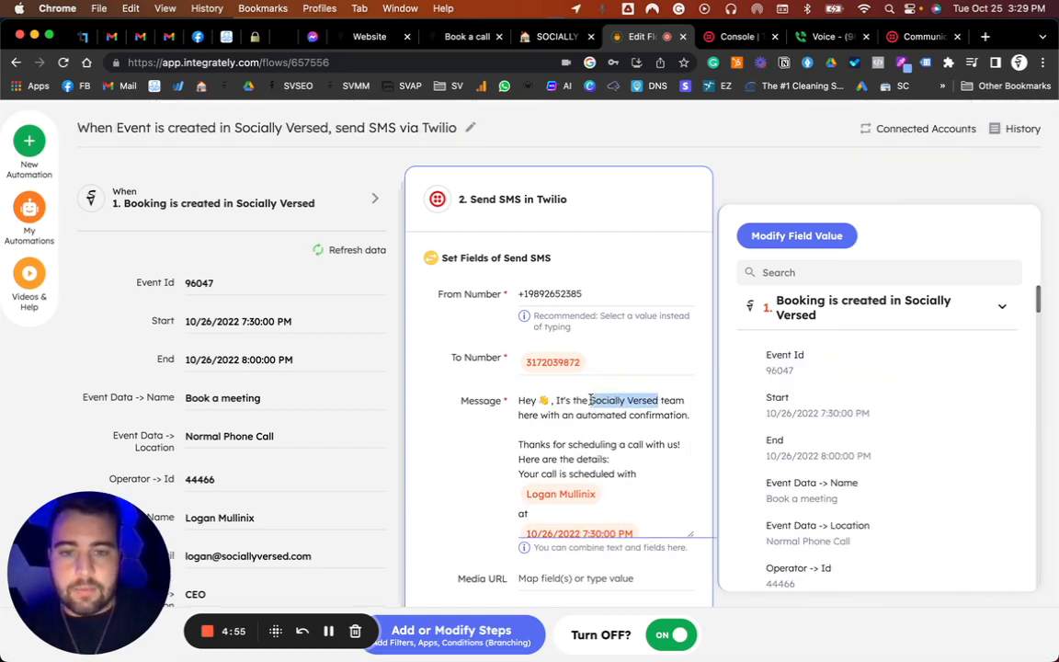
# Search the fields for 'Busi' and scroll through the message after 'scheduled with'.
pyautogui.write('Busi')
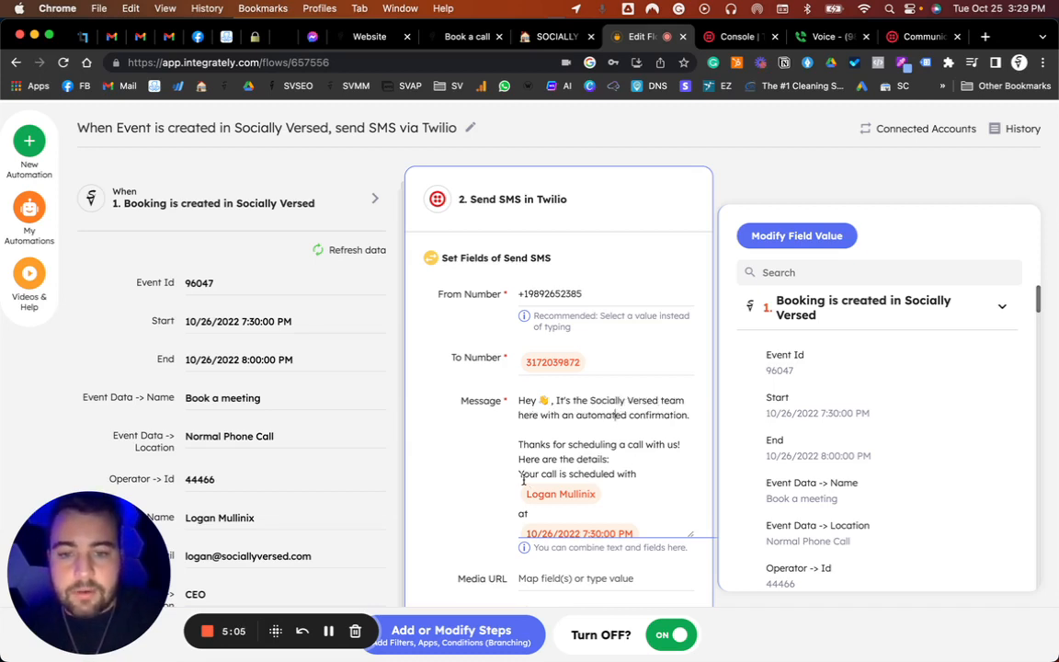
pyautogui.scroll(-3)
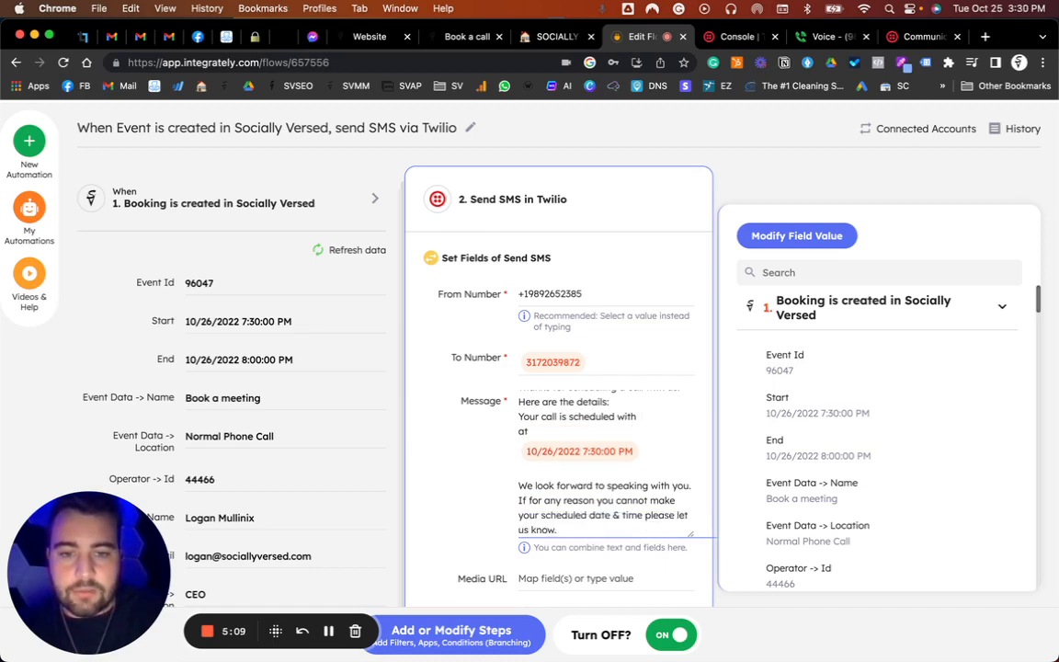
pyautogui.moveTo(815, 390)
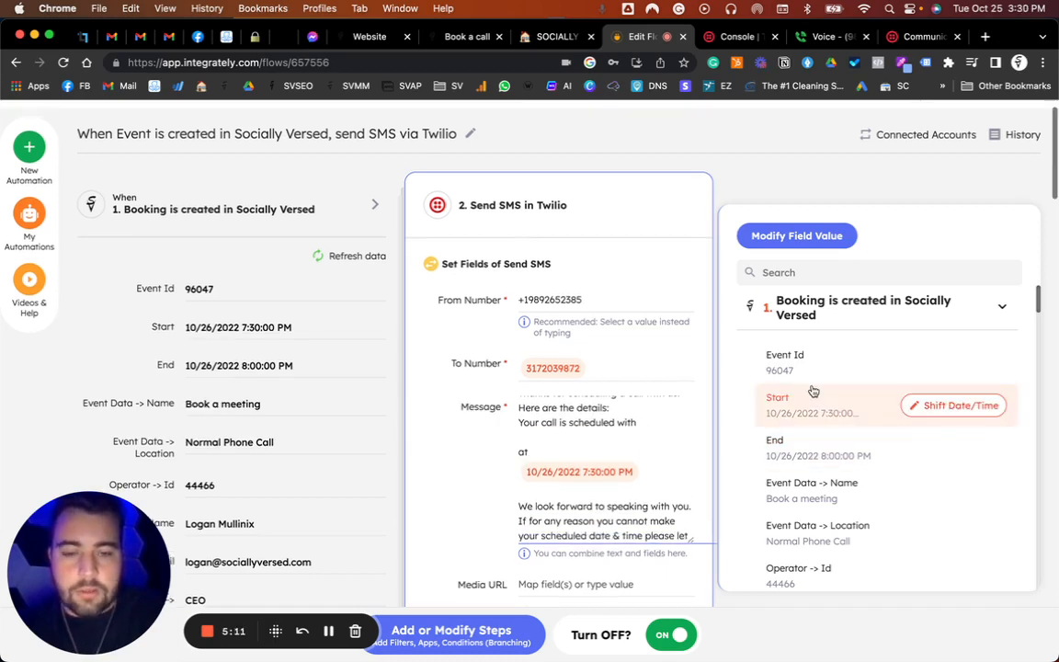
pyautogui.scroll(-3)
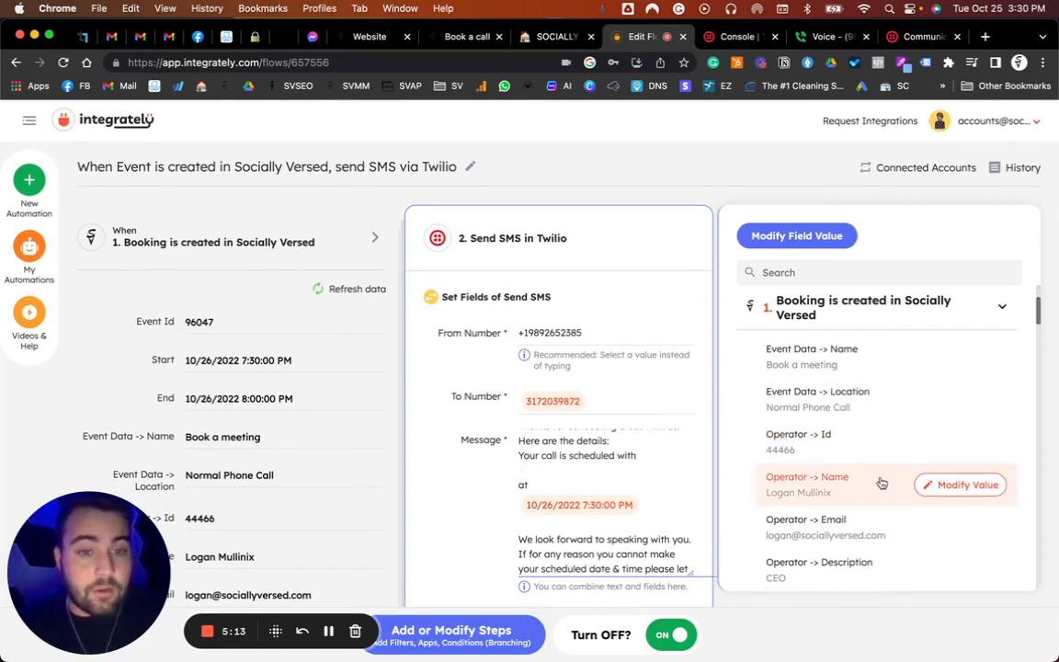
pyautogui.scroll(-3)
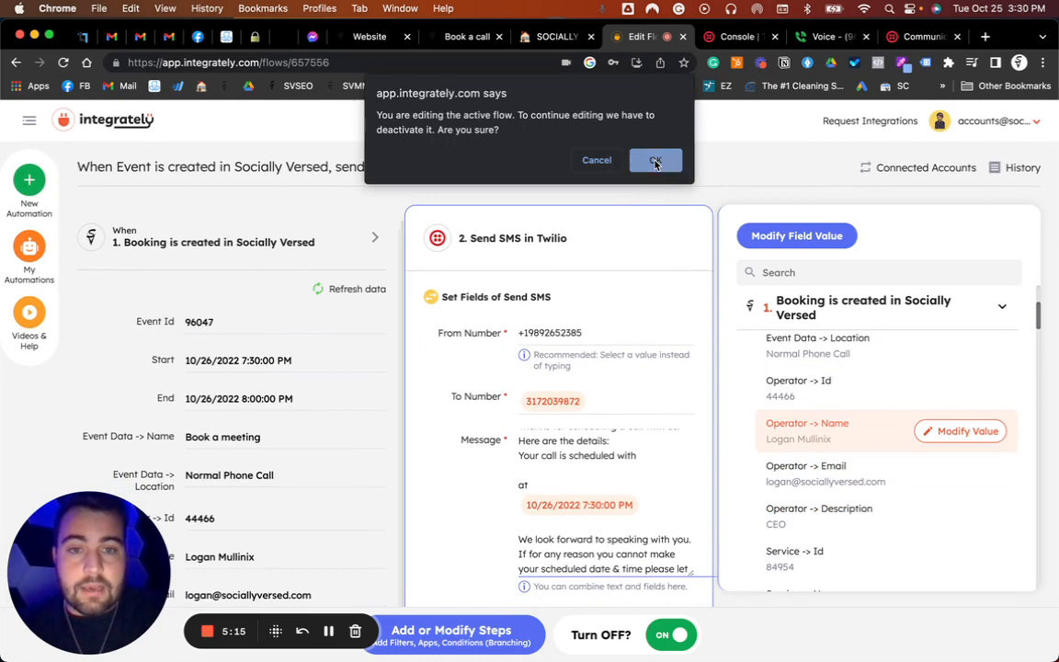
# Confirm deactivating the flow and review the message with operator name mapped.
pyautogui.click(655, 160)
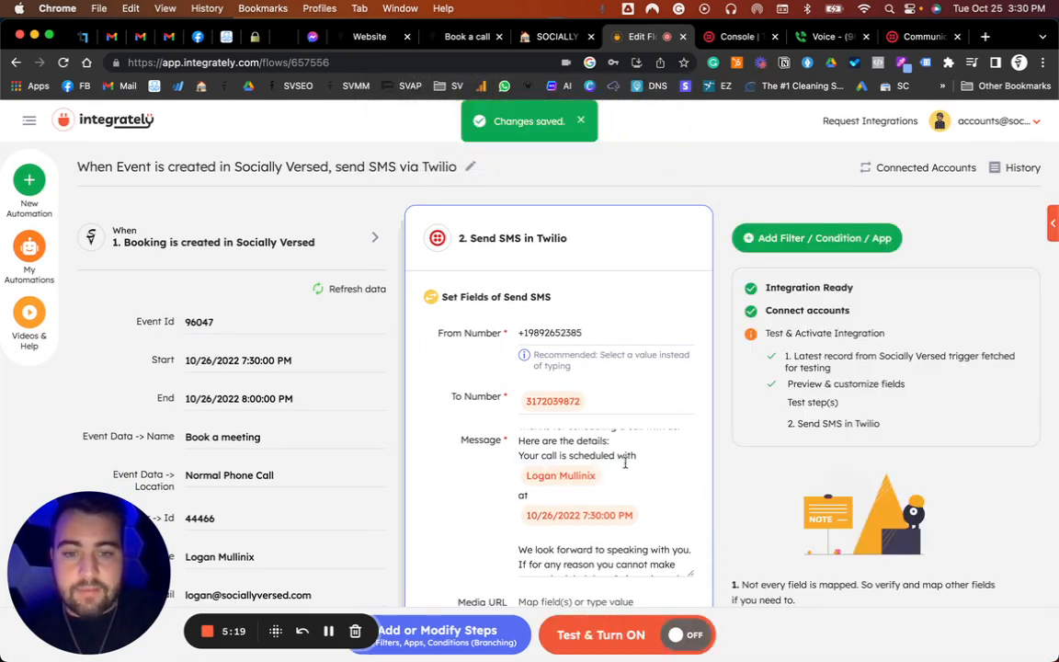
pyautogui.click(618, 476)
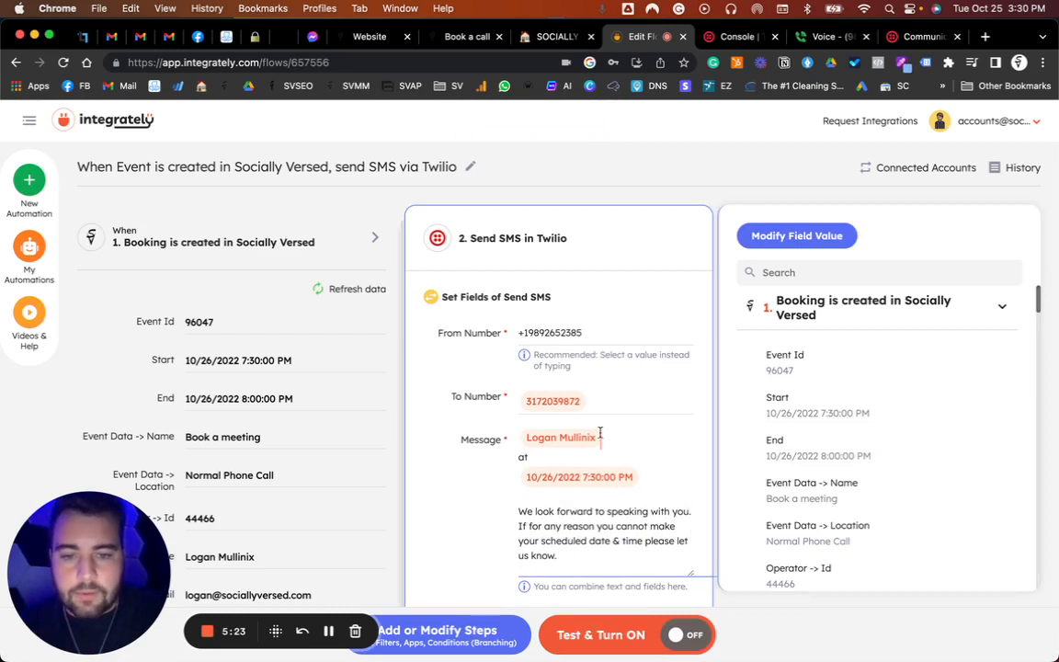
pyautogui.moveTo(650, 479)
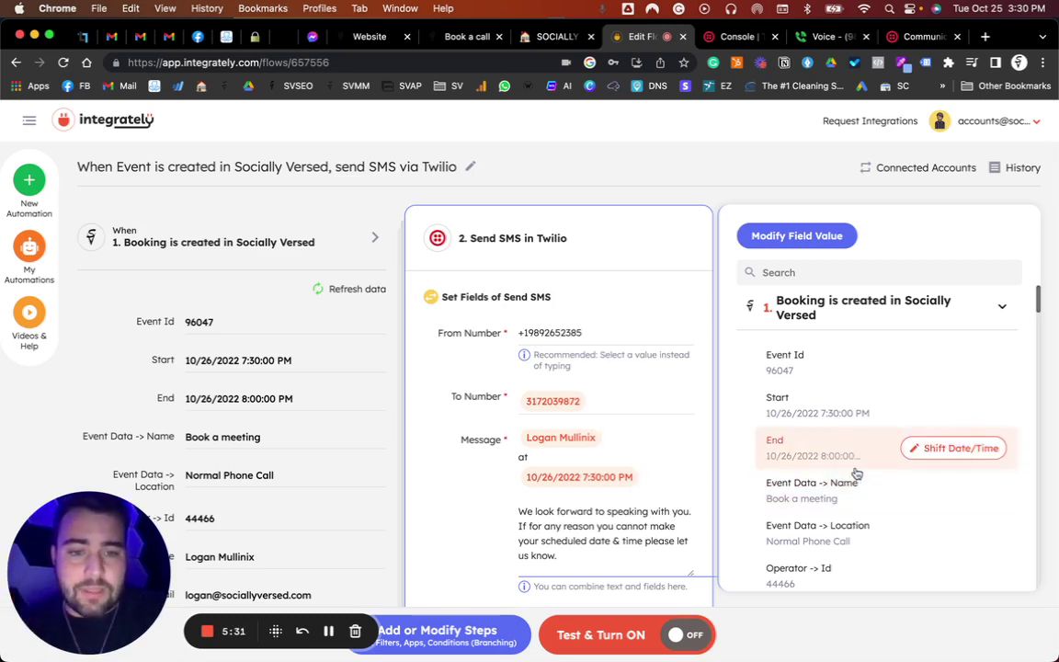
pyautogui.scroll(-3)
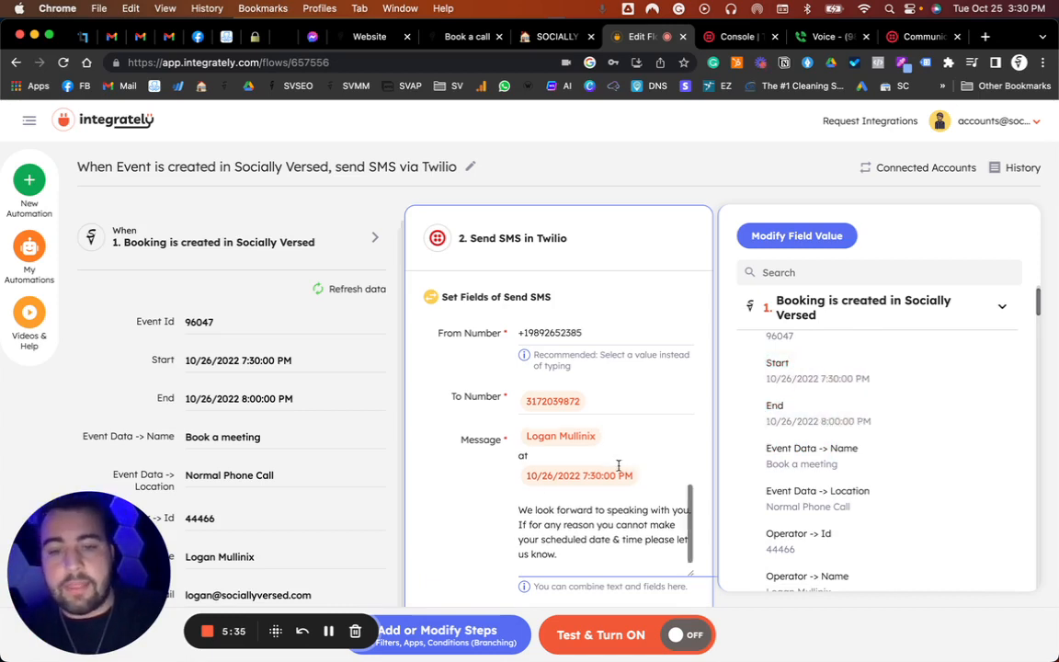
pyautogui.scroll(-3)
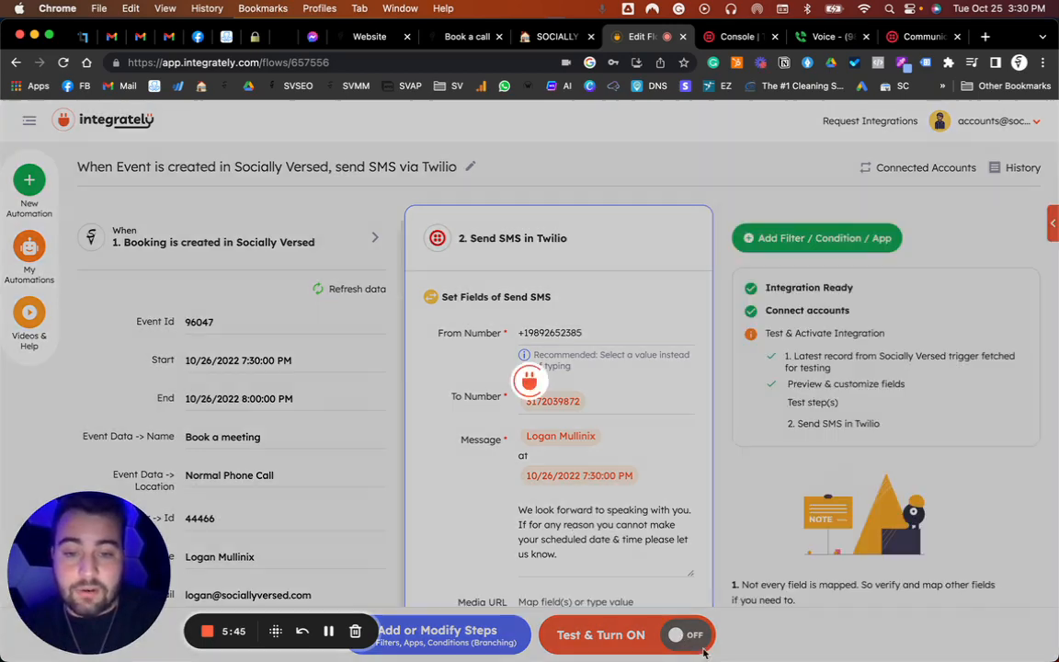
# Run Test & Turn ON and check Google Voice for the new confirmation text.
pyautogui.click(600, 634)
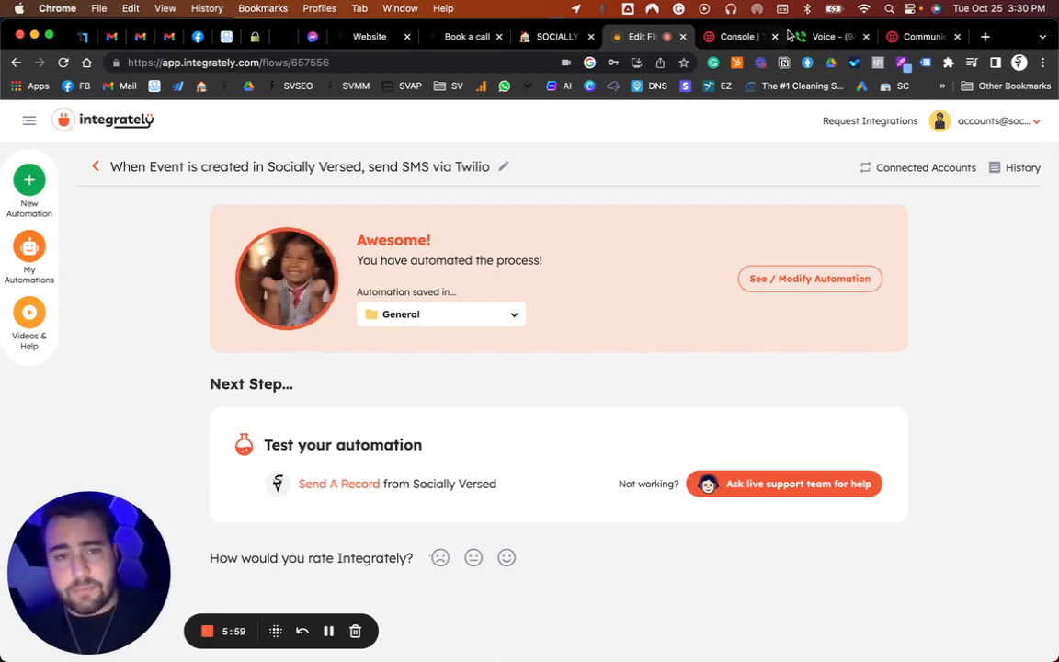
pyautogui.click(827, 37)
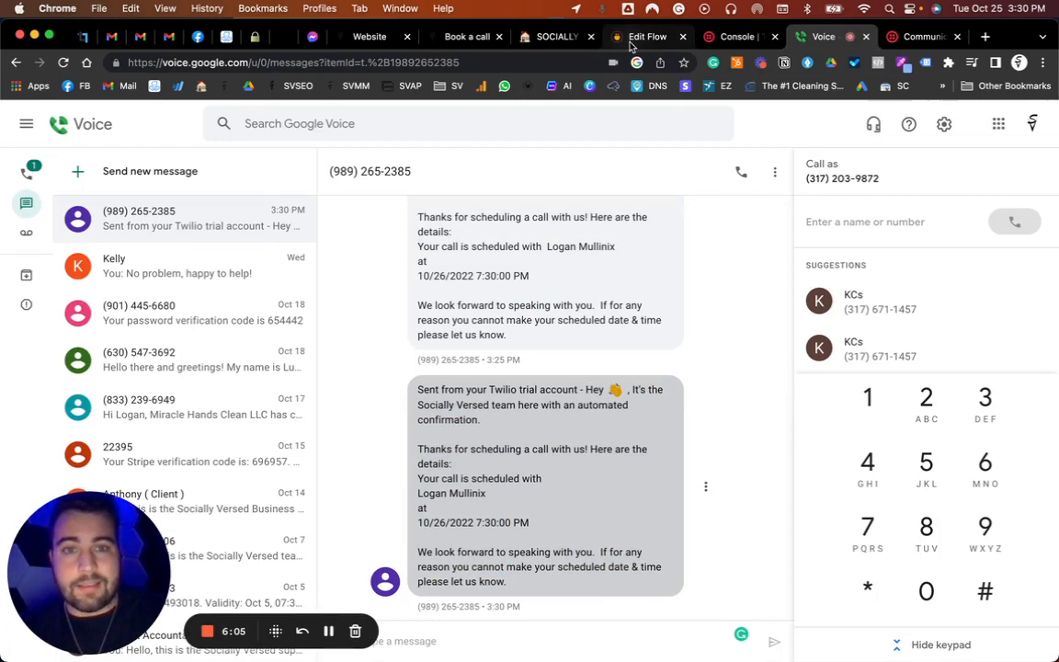
pyautogui.click(647, 37)
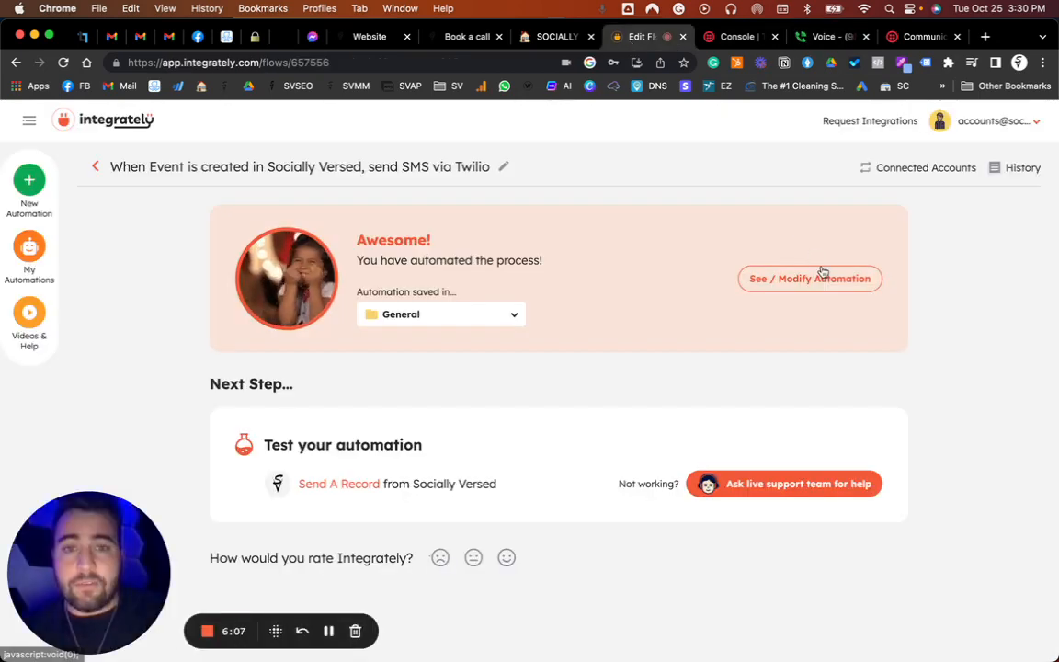